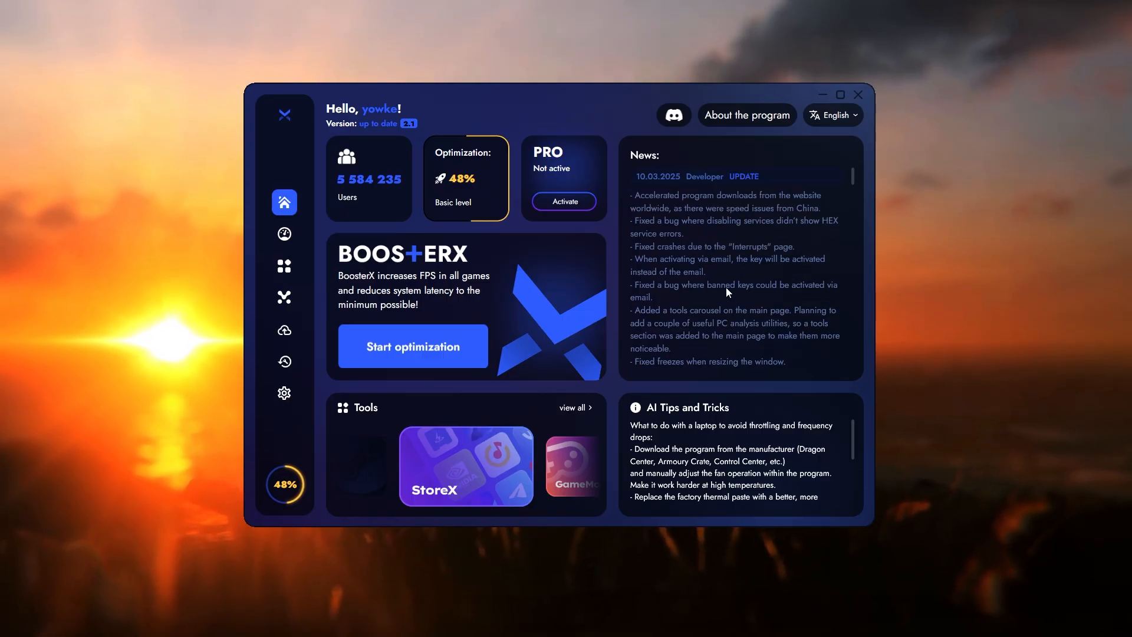
Start the optimization in guided Survey mode
click(284, 115)
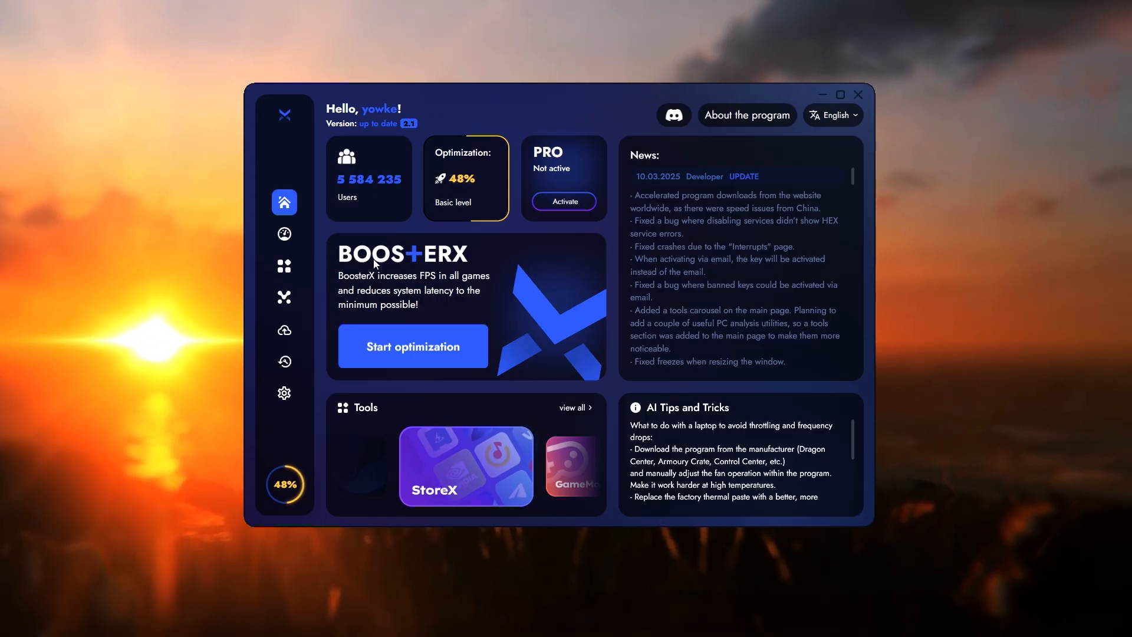
mouse_move(458, 275)
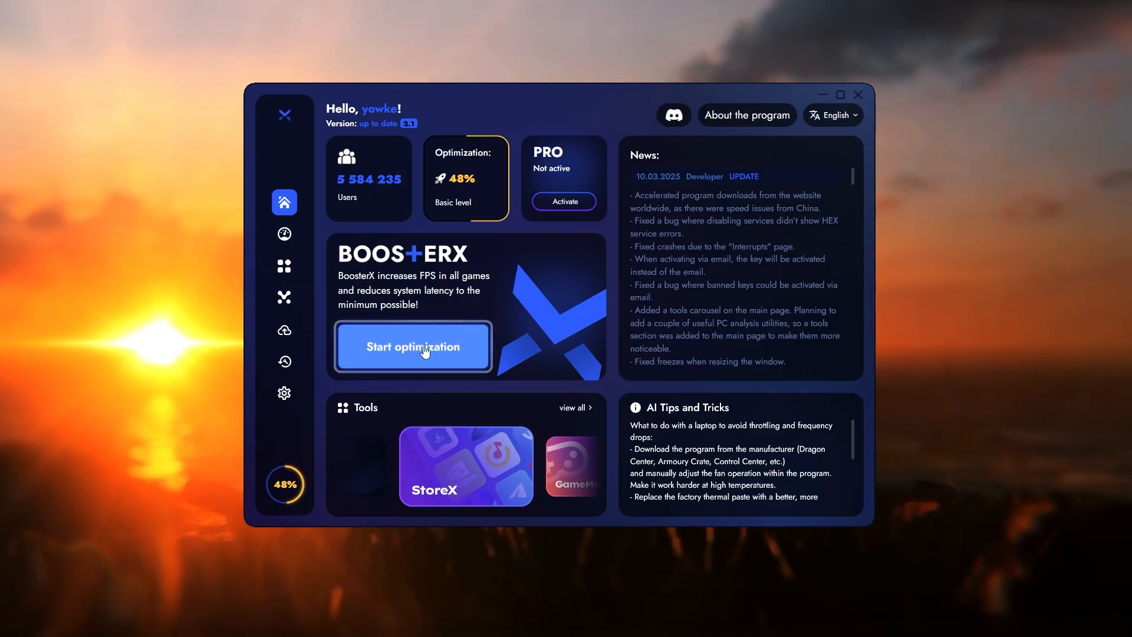
click(413, 347)
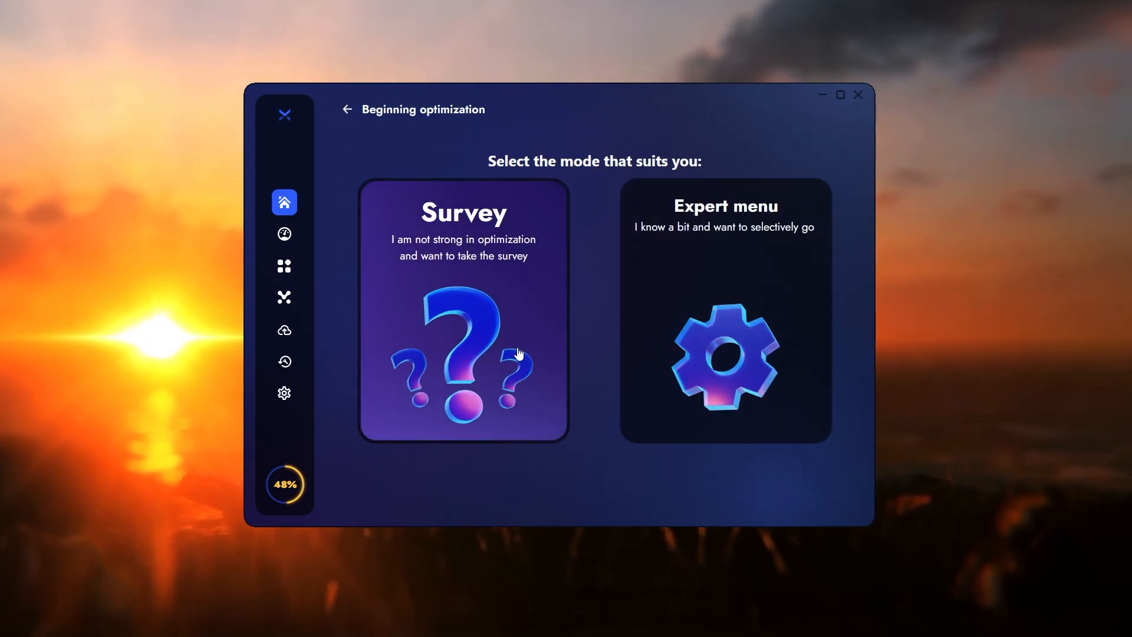
click(463, 310)
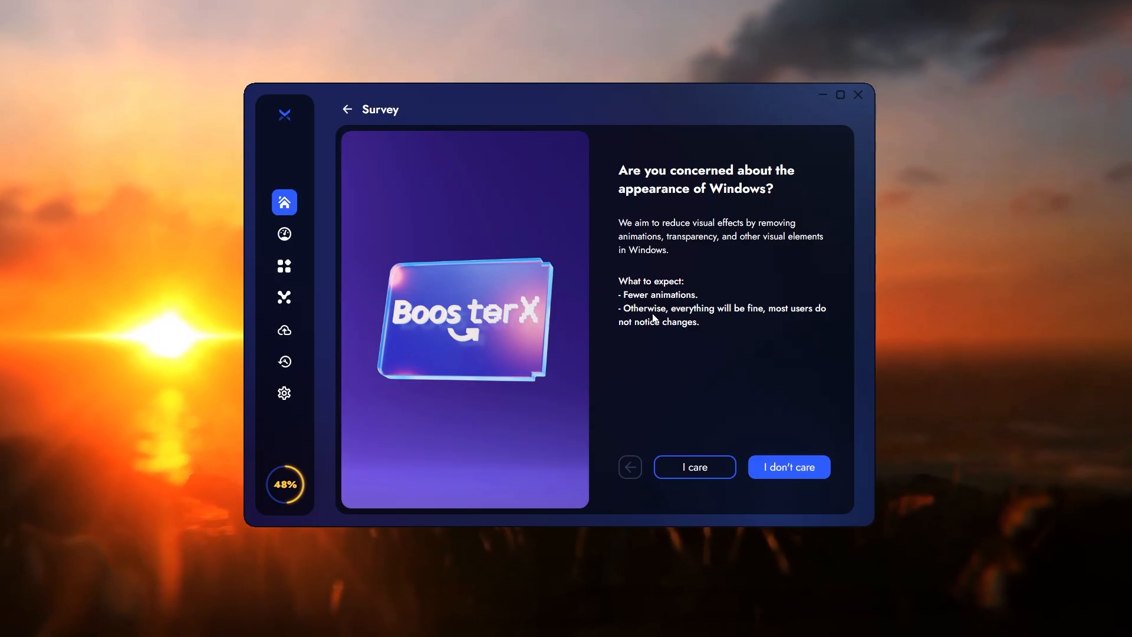
mouse_move(630, 247)
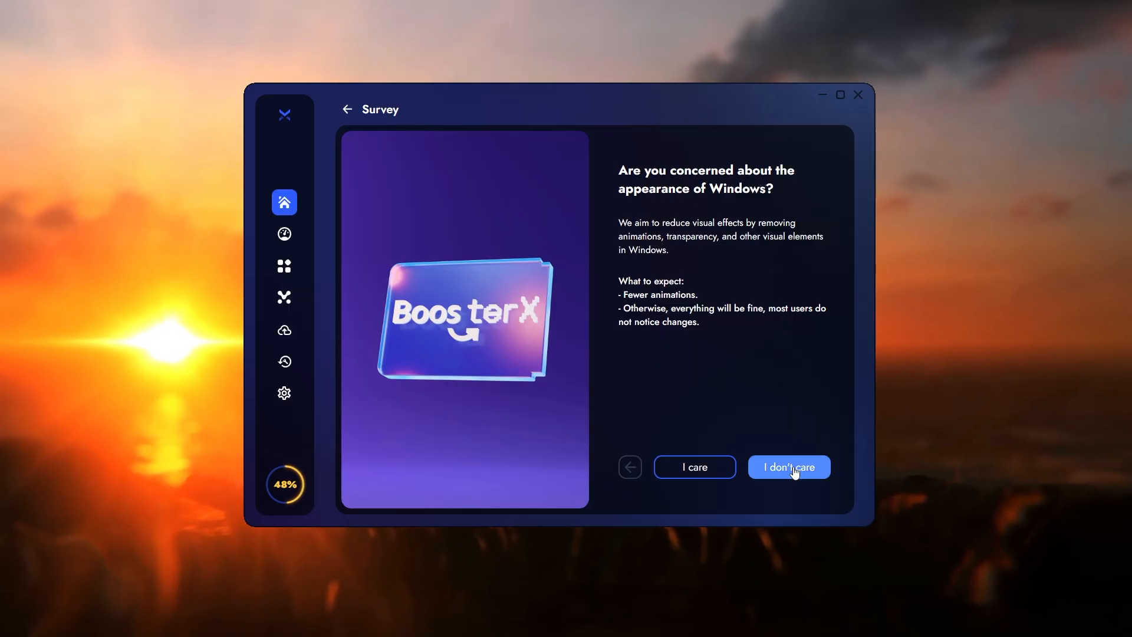
Answer the survey: reduce visual effects, pause updates, drop Bluetooth and Xbox services
click(789, 467)
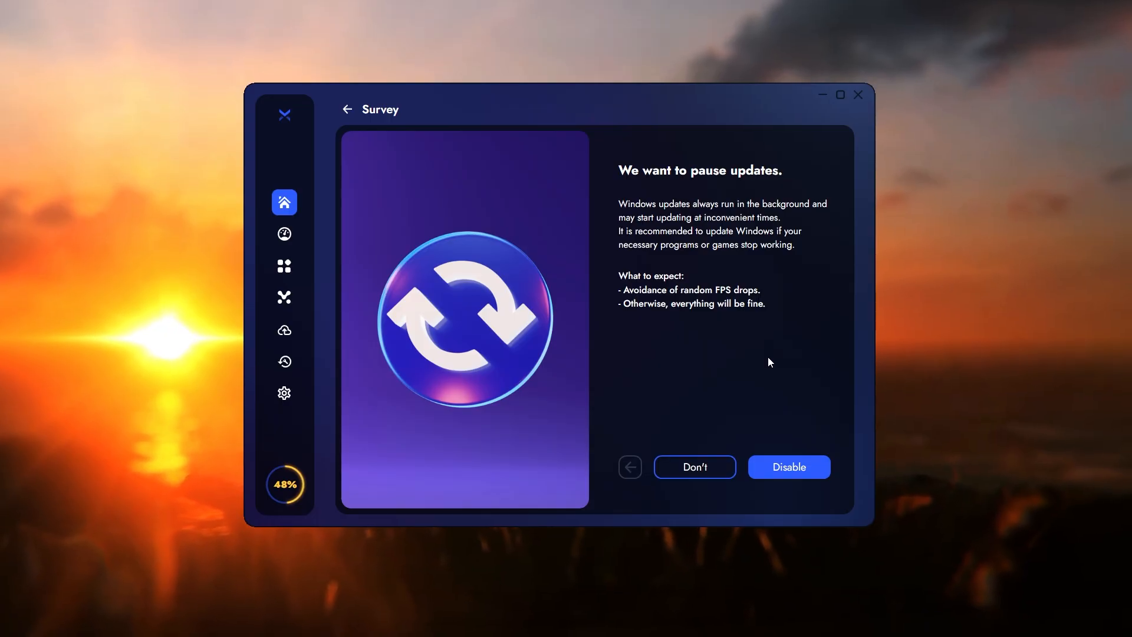
mouse_move(625, 185)
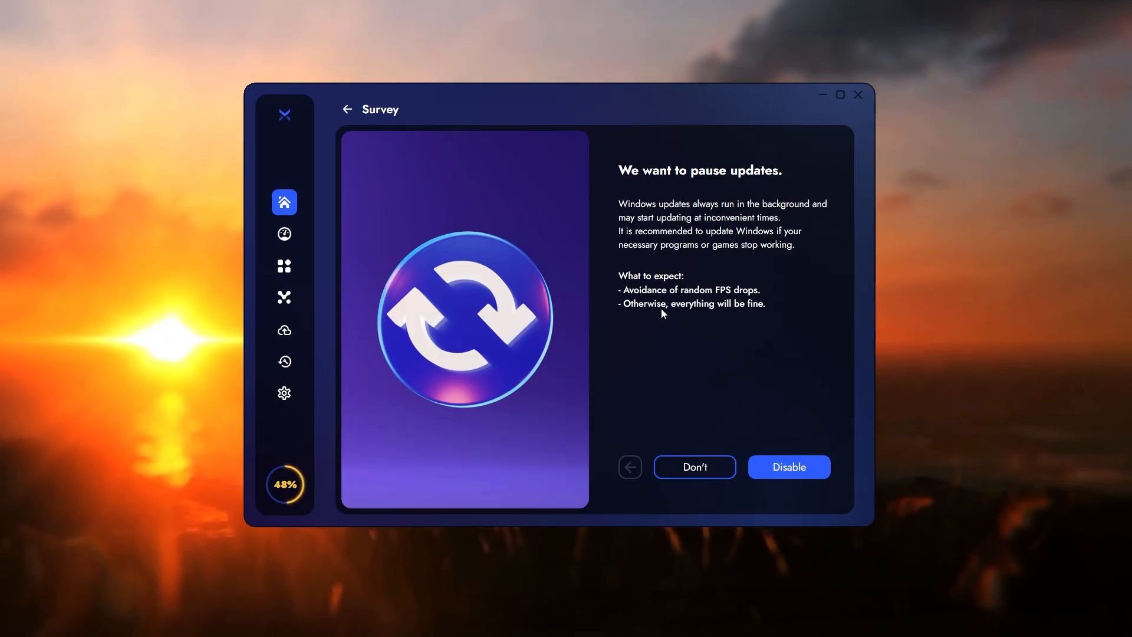
mouse_move(789, 467)
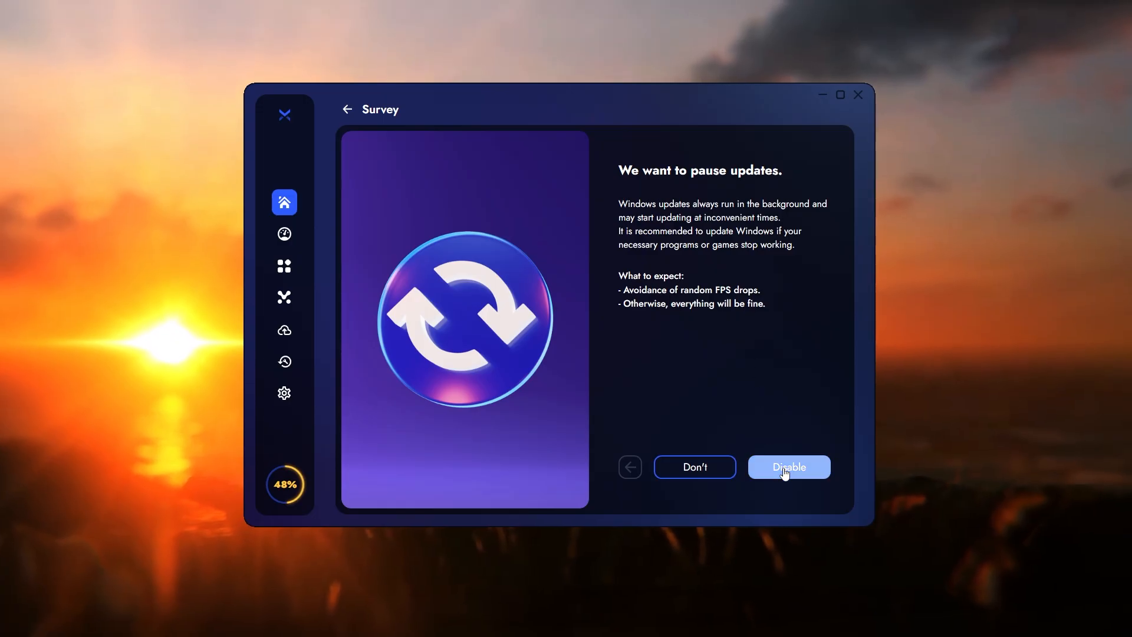
click(788, 467)
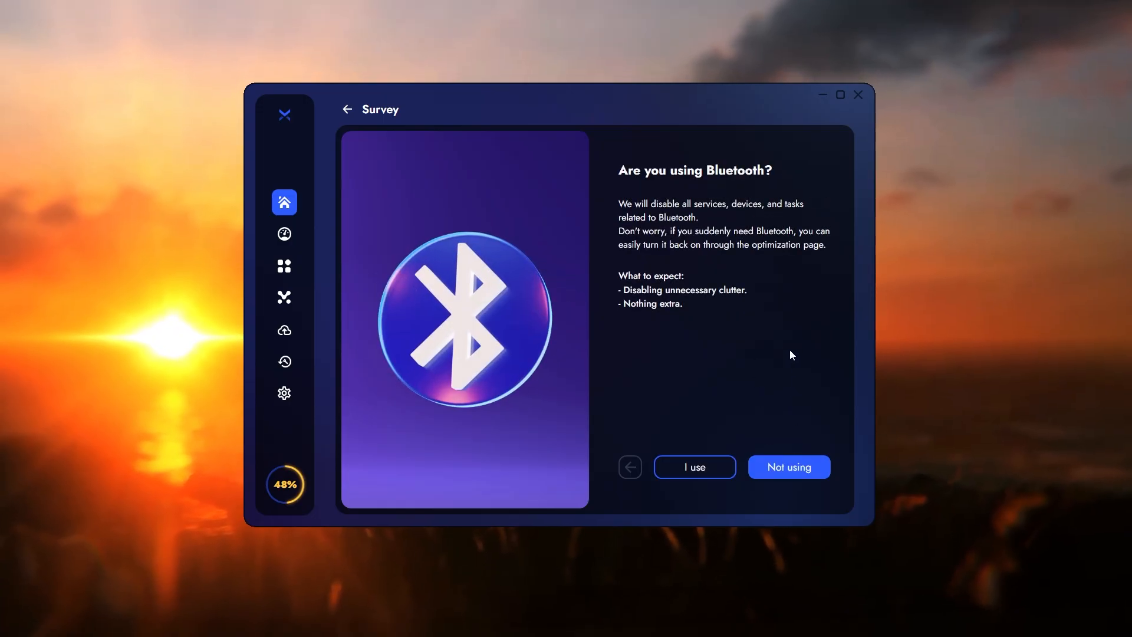
click(788, 467)
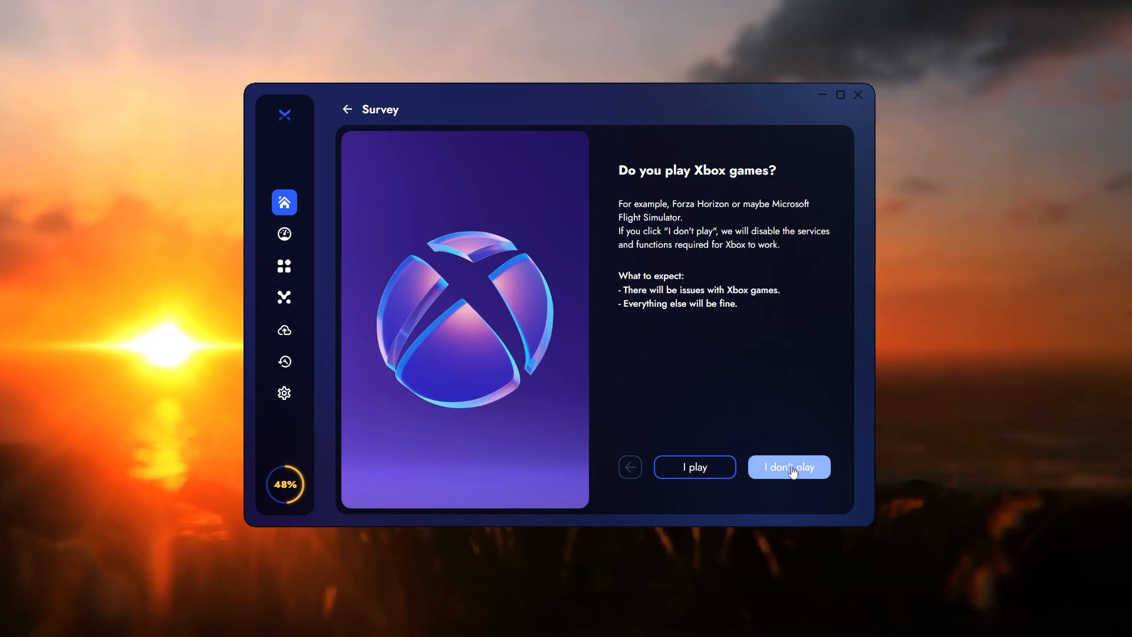
click(789, 467)
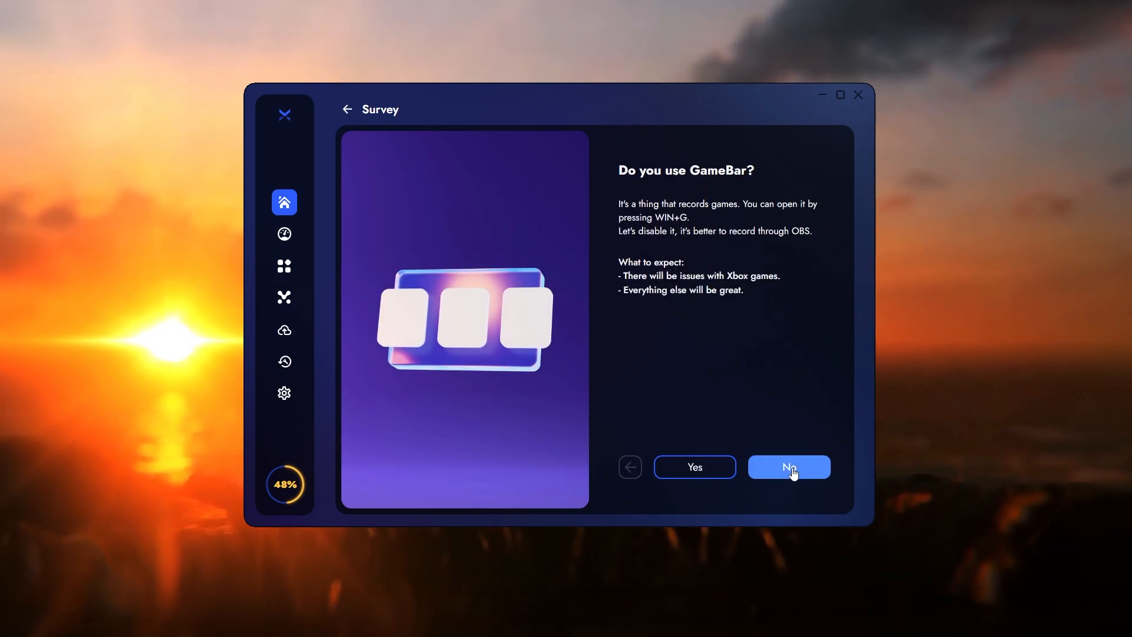
Decline Game Bar and printer support and choose to set up the Nvidia graphics card
click(788, 467)
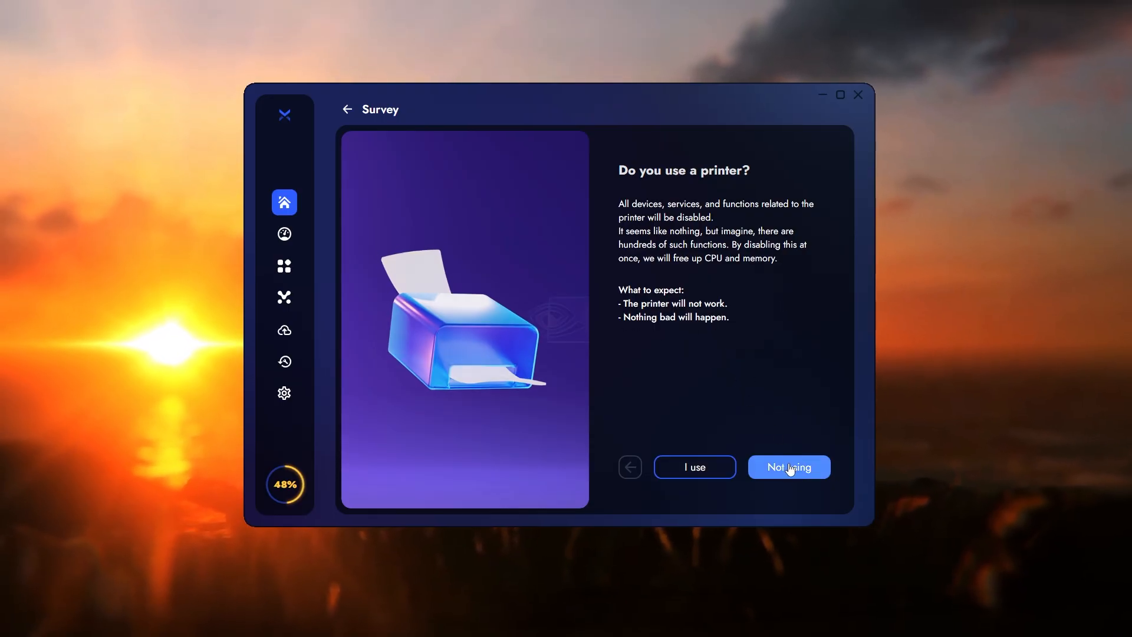
click(789, 467)
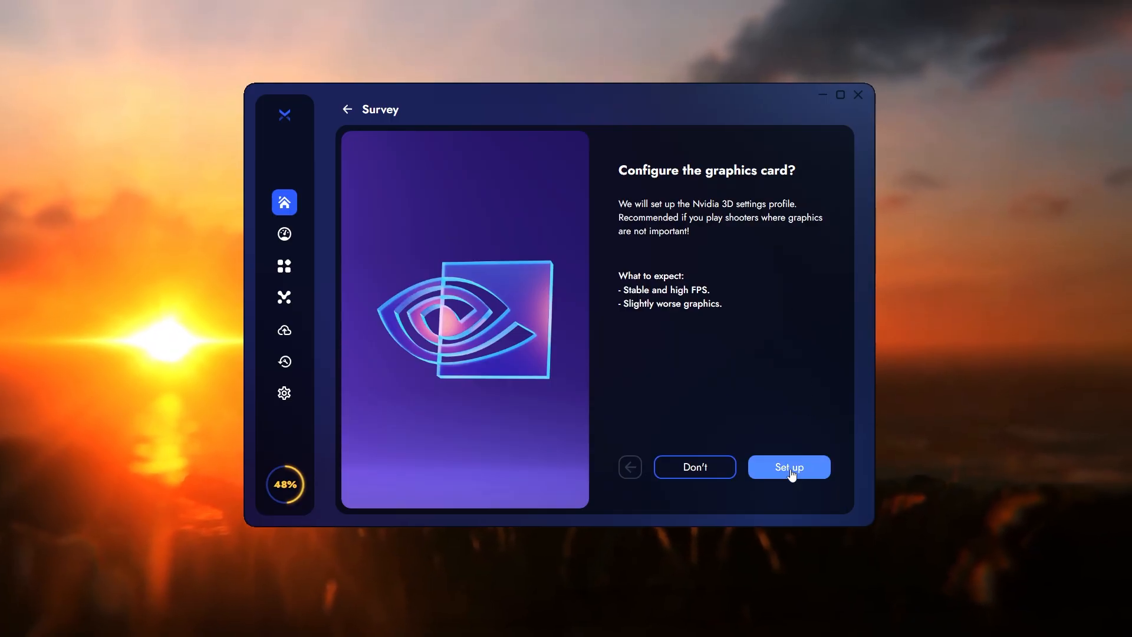
click(789, 467)
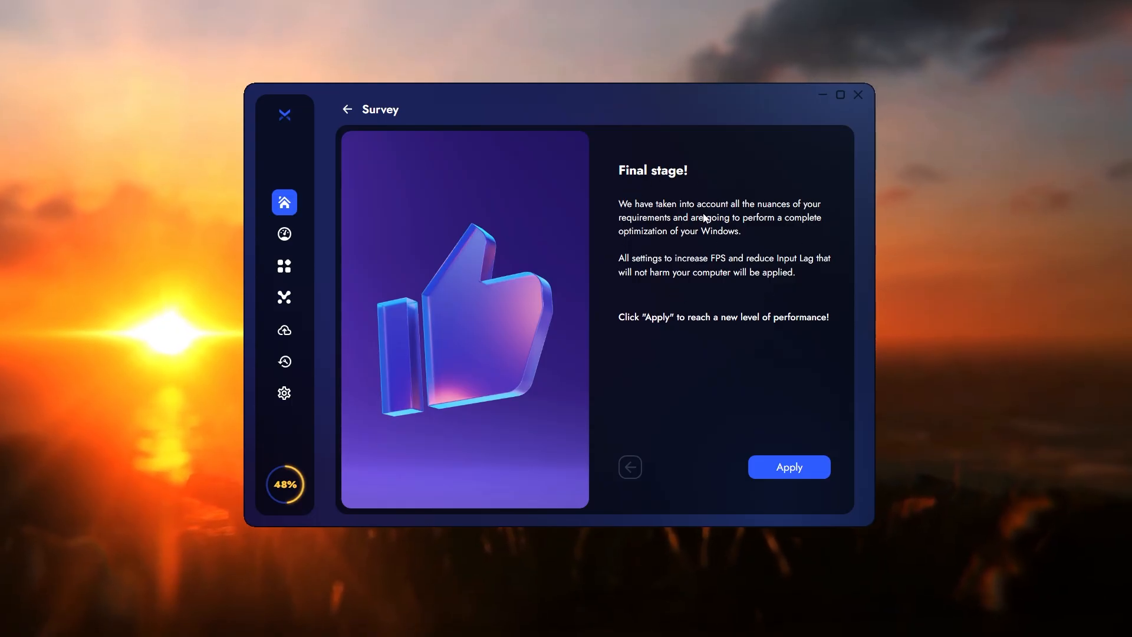
Apply the survey answers, reaching the warning list of features that will stop working
click(789, 467)
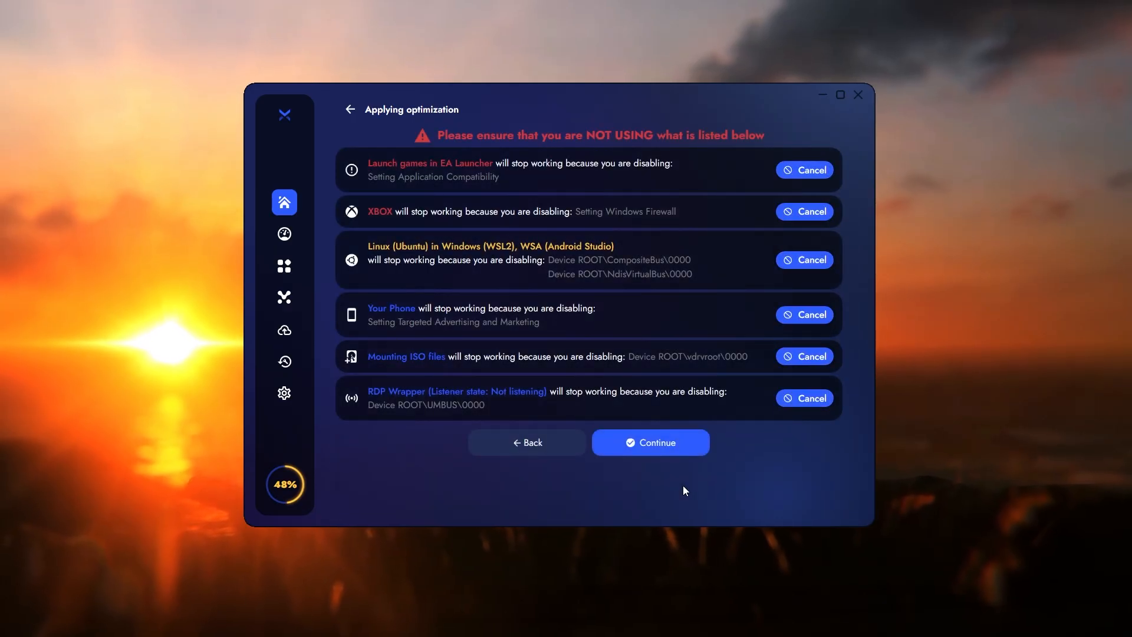
mouse_move(567, 317)
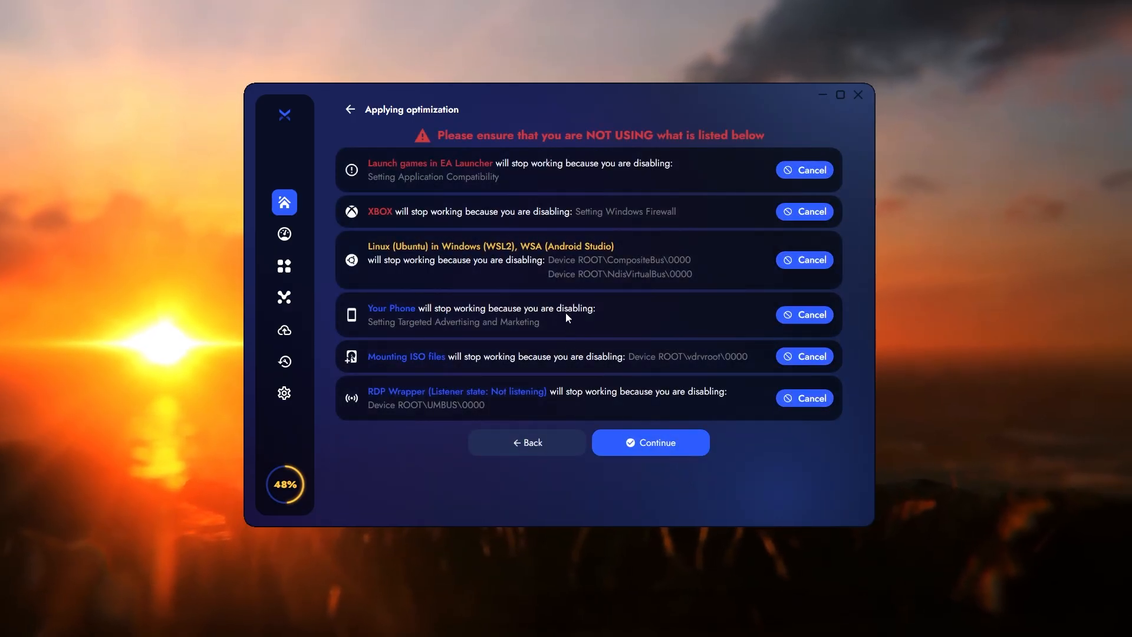
mouse_move(632, 255)
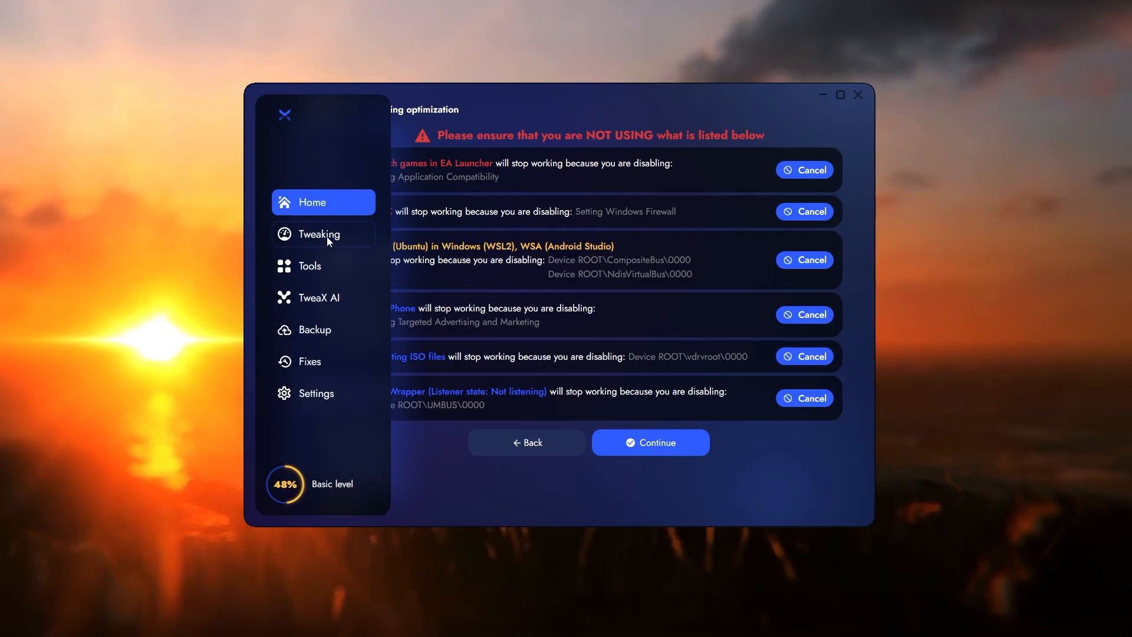
Review the Basic tweaks, expanding Mouse acceleration, and stage the per-category tweak counts
click(648, 442)
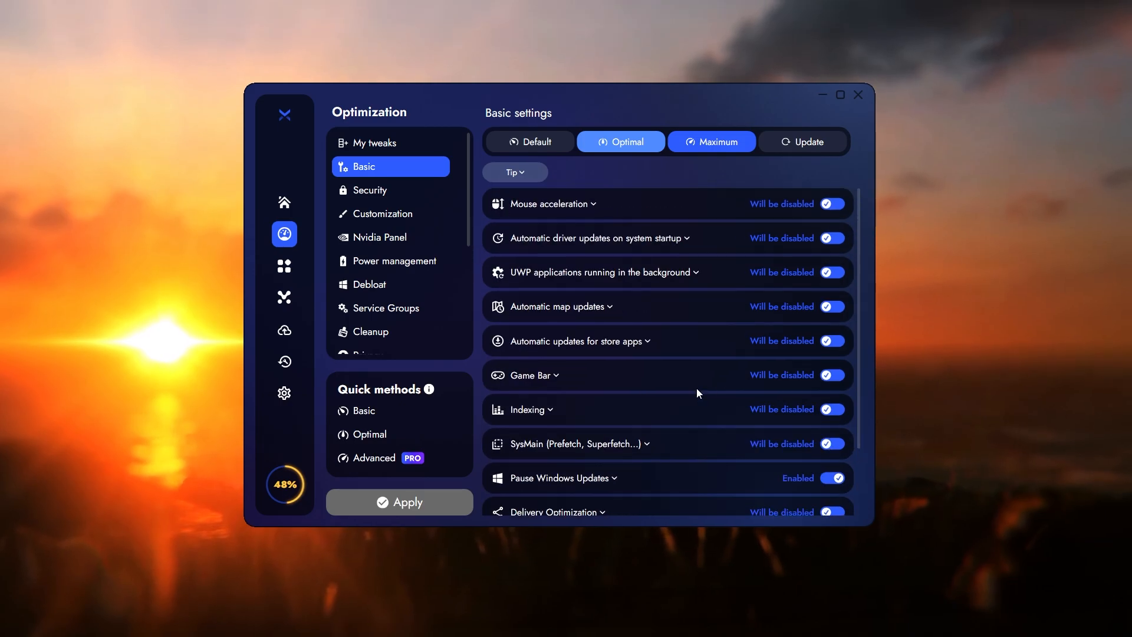
click(555, 204)
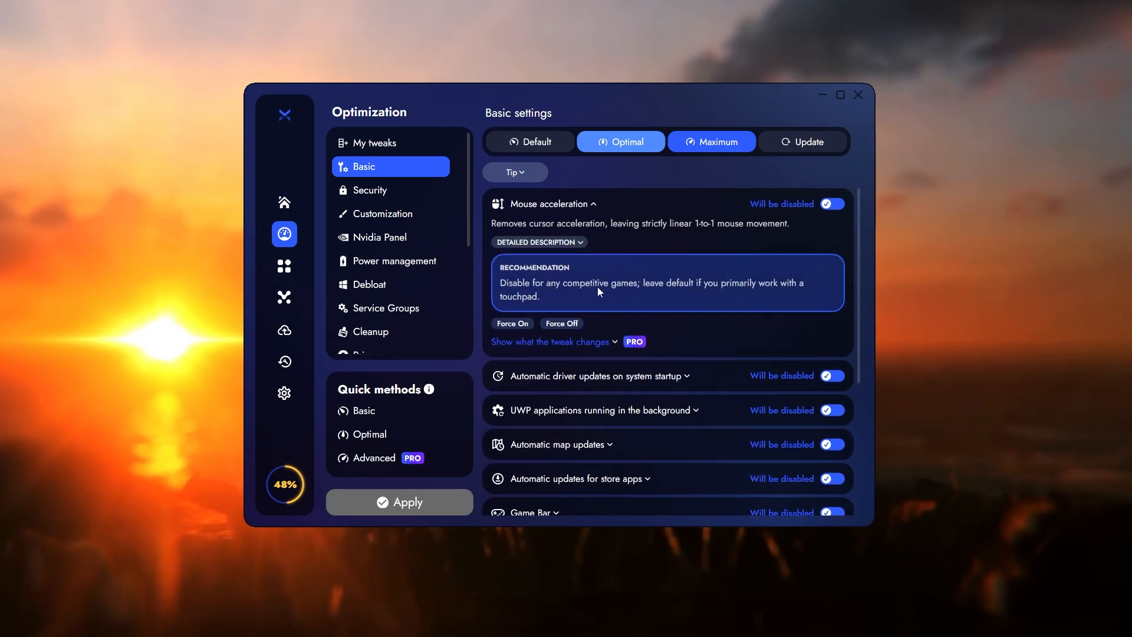
scroll(down, 3)
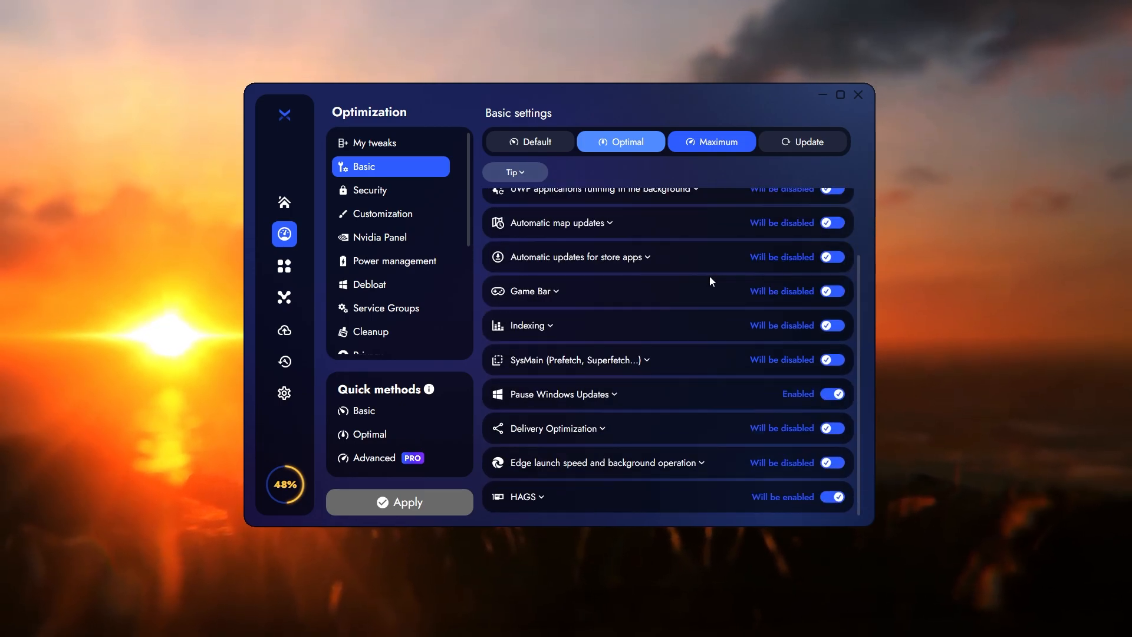
click(574, 360)
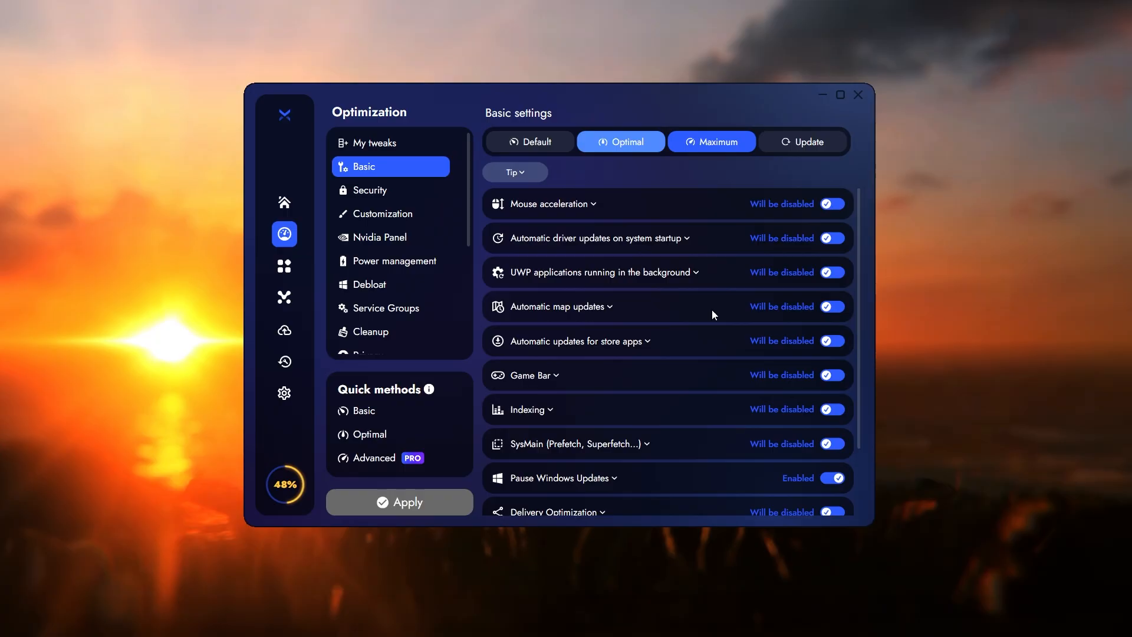
mouse_move(751, 275)
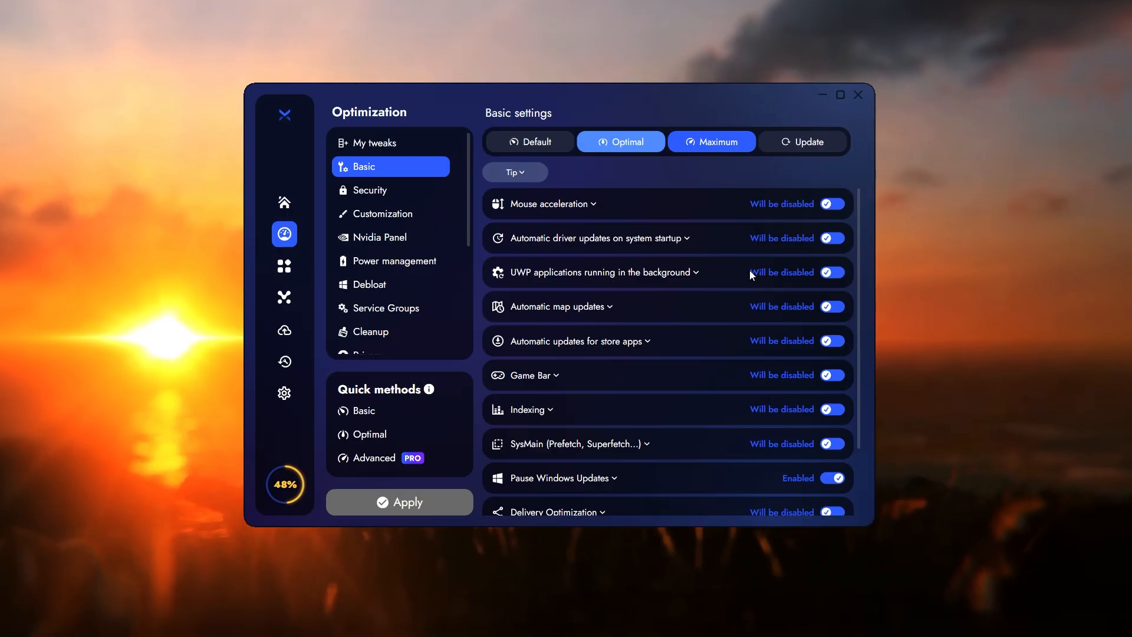
click(710, 142)
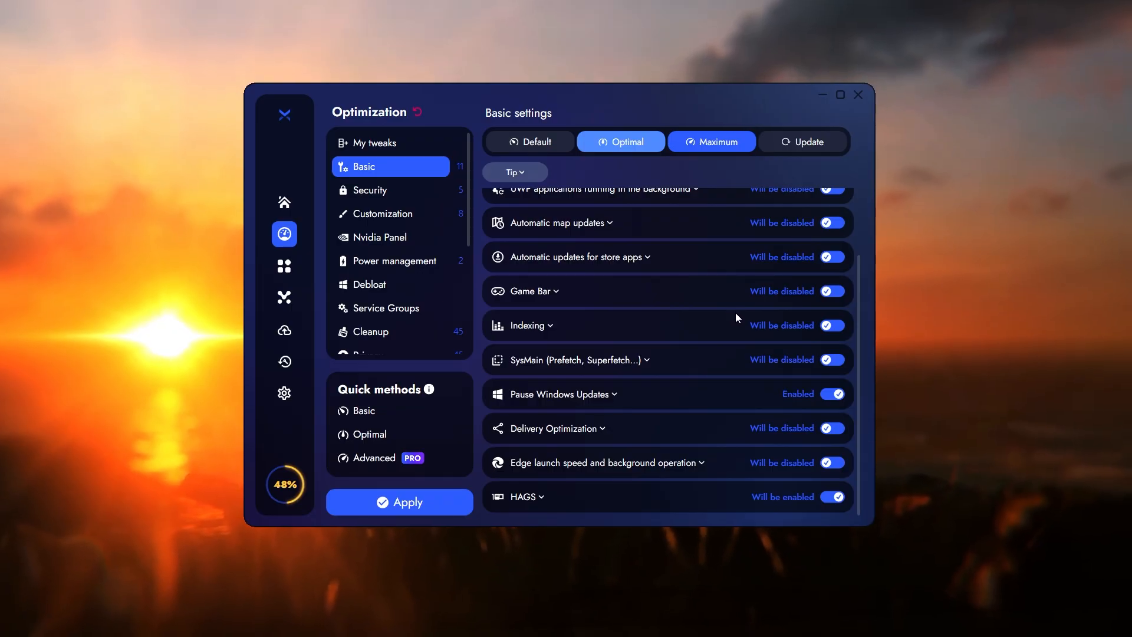
Leave Customization with 23 pending tweaks and bring up the Nvidia Panel graphics settings
click(383, 213)
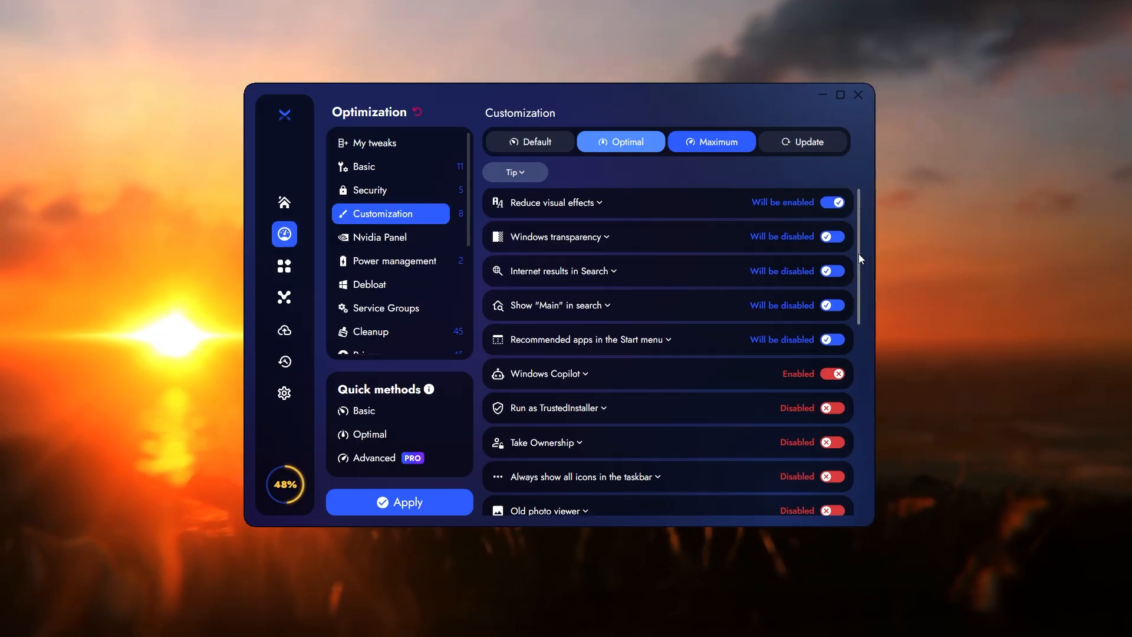
scroll(down, 3)
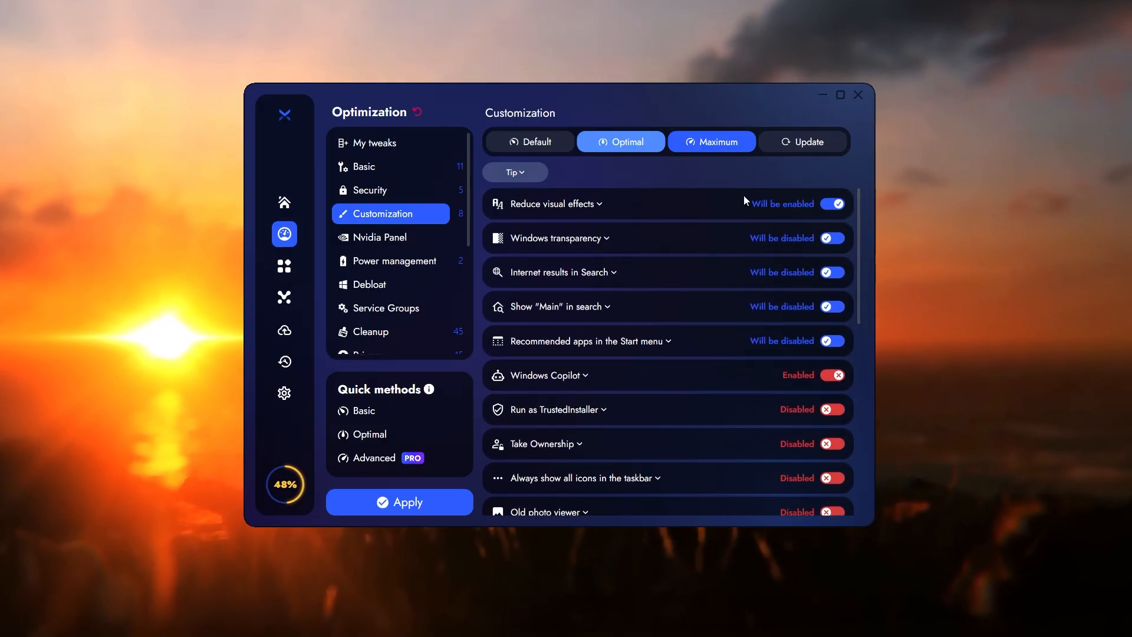
click(379, 237)
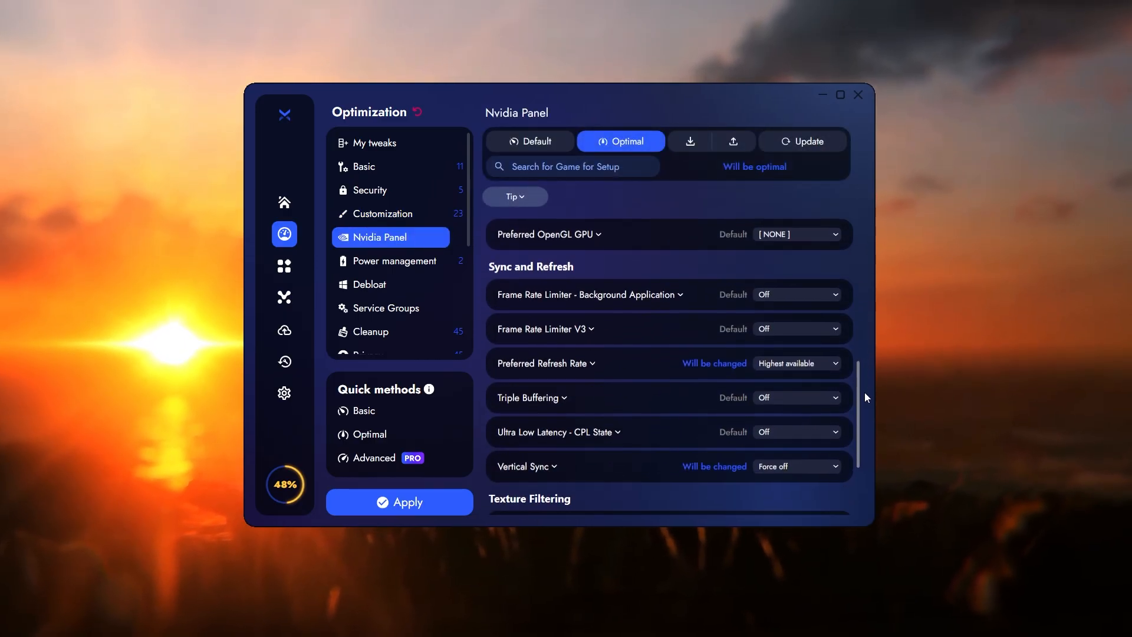
Search 'roblox' and select the Roblox Nvidia game profile with its 8 pending settings
scroll(down, 3)
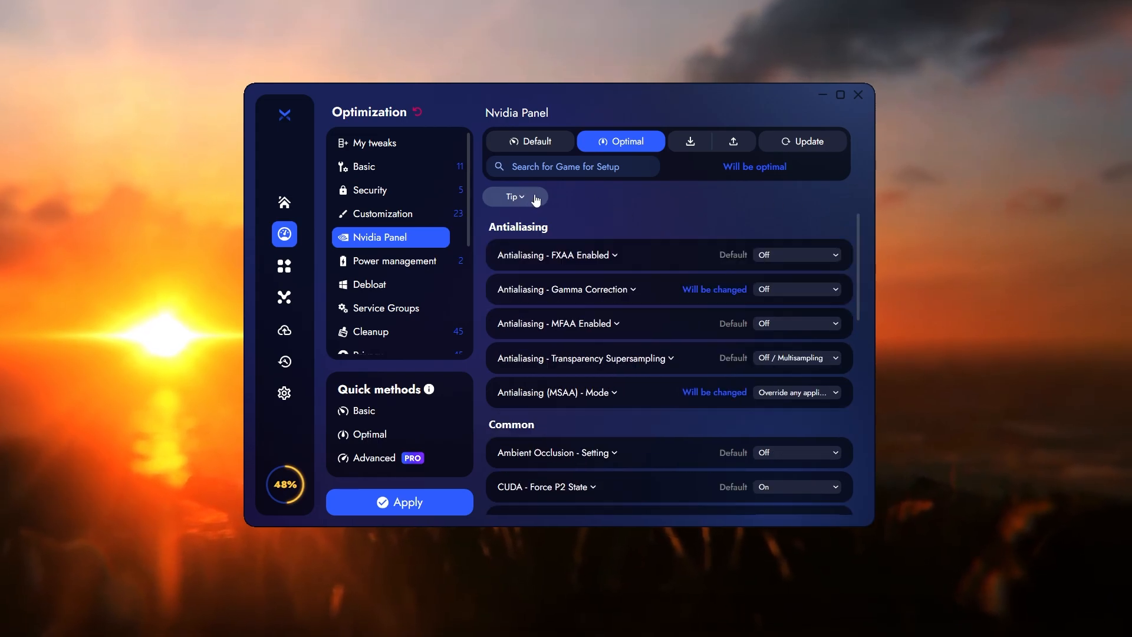
mouse_move(718, 212)
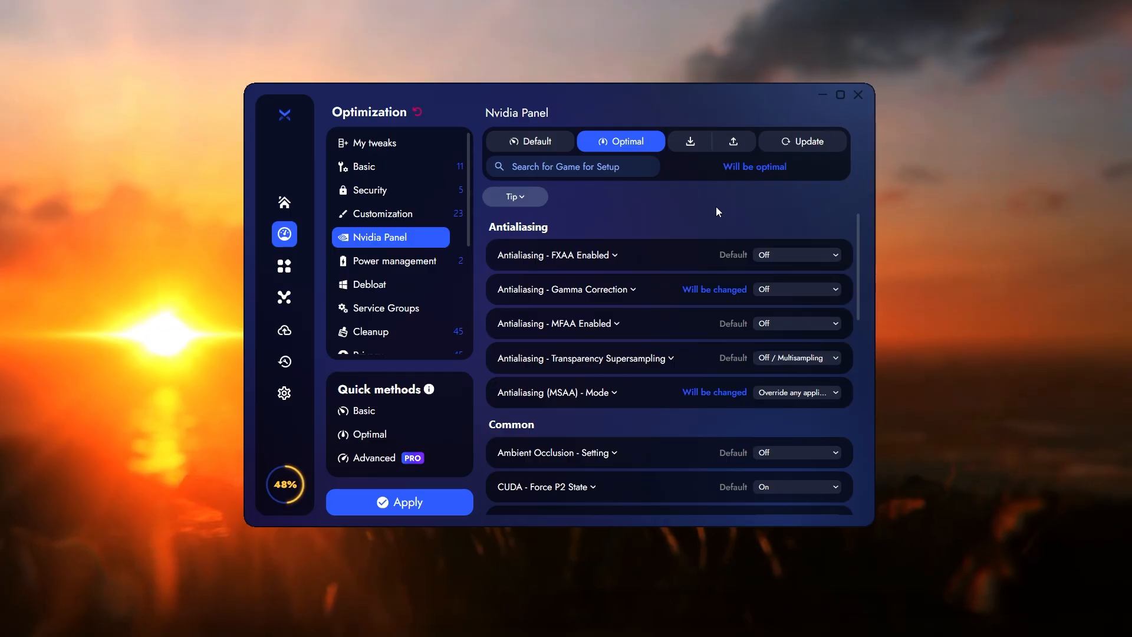
click(572, 166)
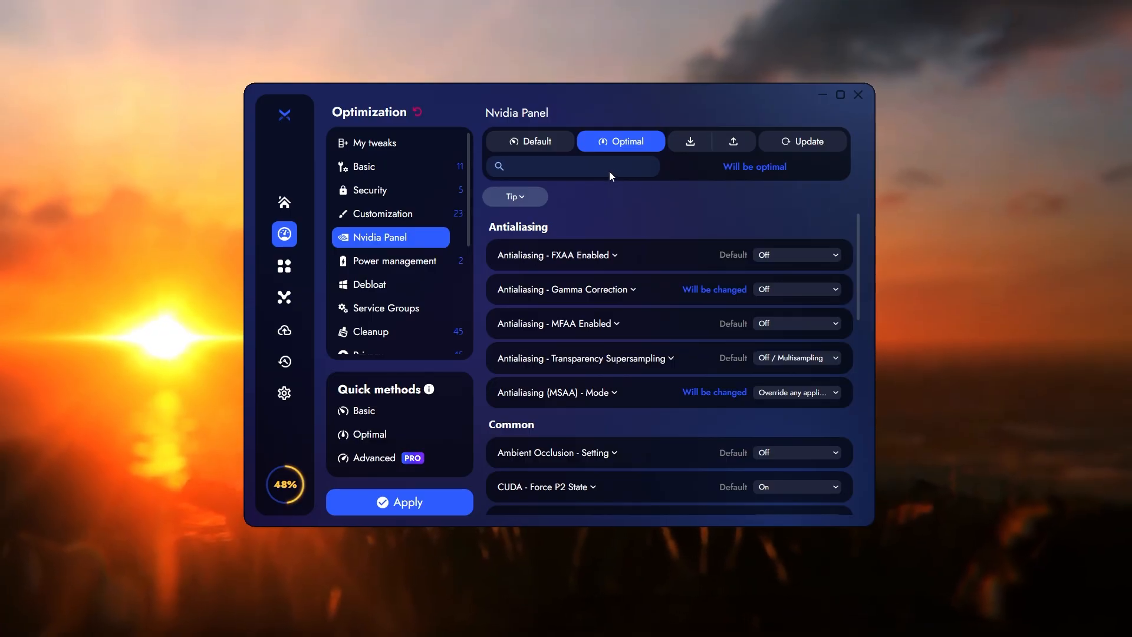
text(roblox)
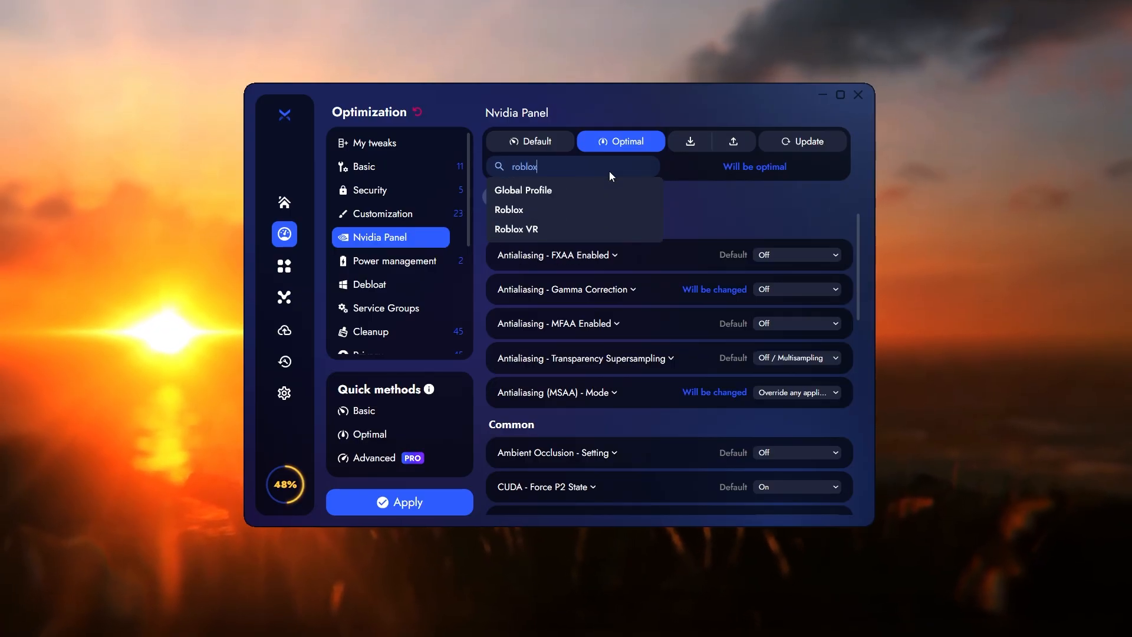
click(510, 210)
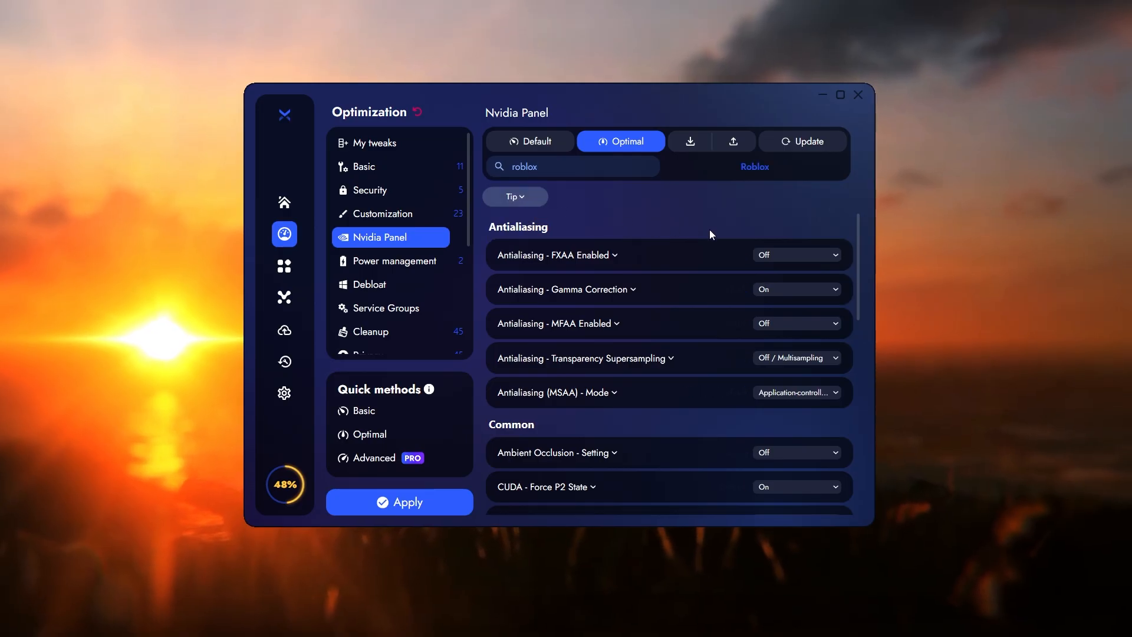
scroll(down, 3)
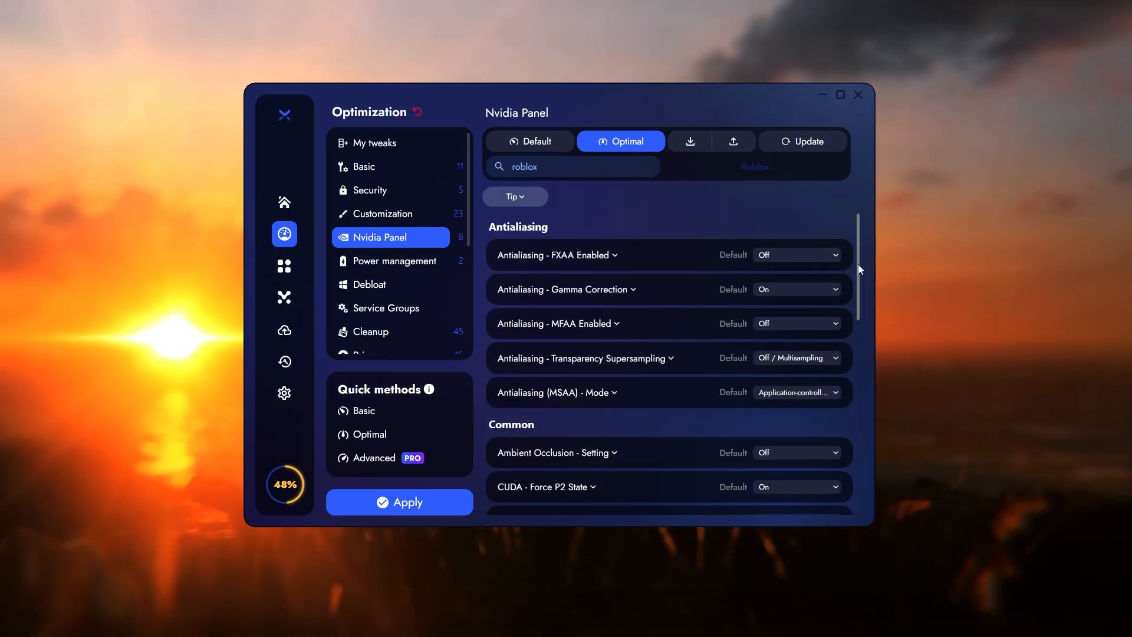
Move to Power management and scroll to the queued import power scheme
click(394, 260)
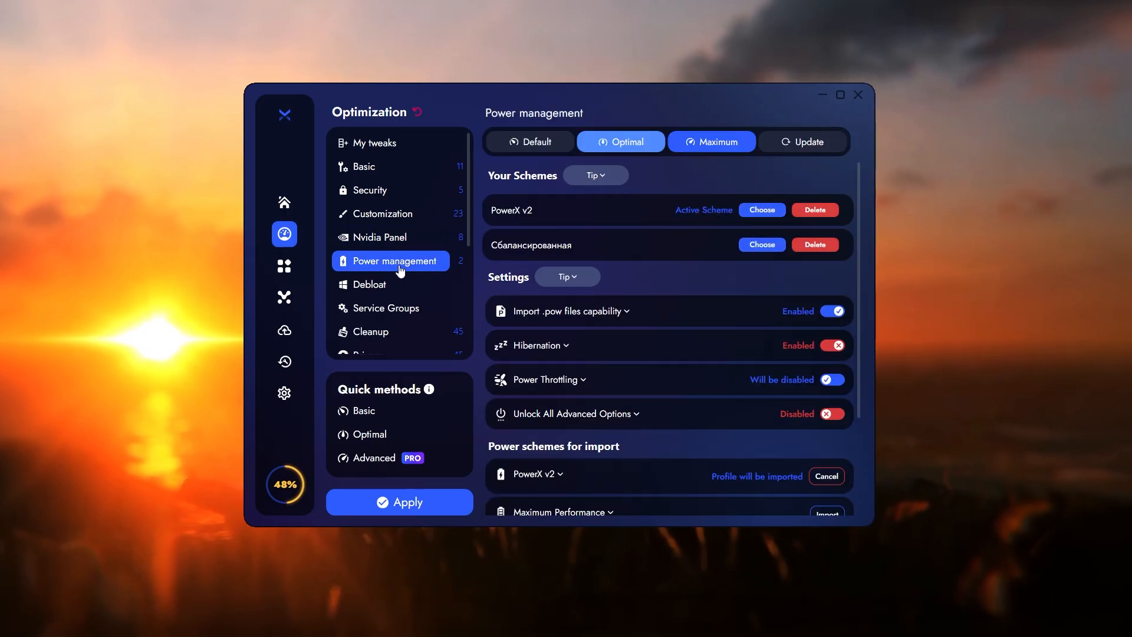
scroll(down, 3)
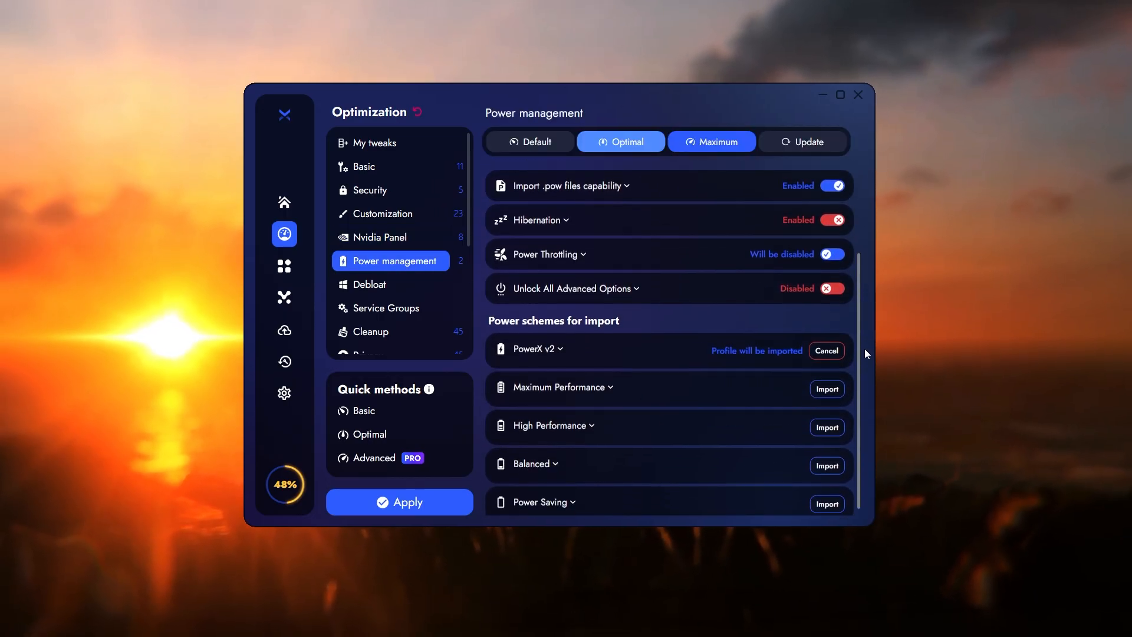
scroll(down, 3)
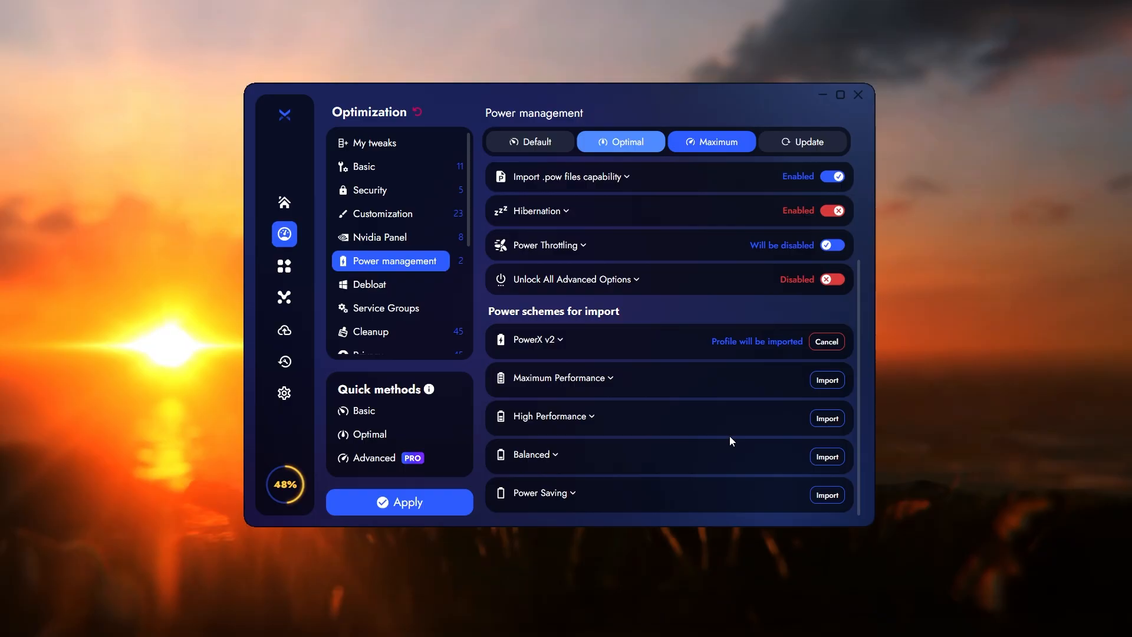
Review the Debloat page's uninstall options and removable UWP apps such as Microsoft Edge
click(369, 284)
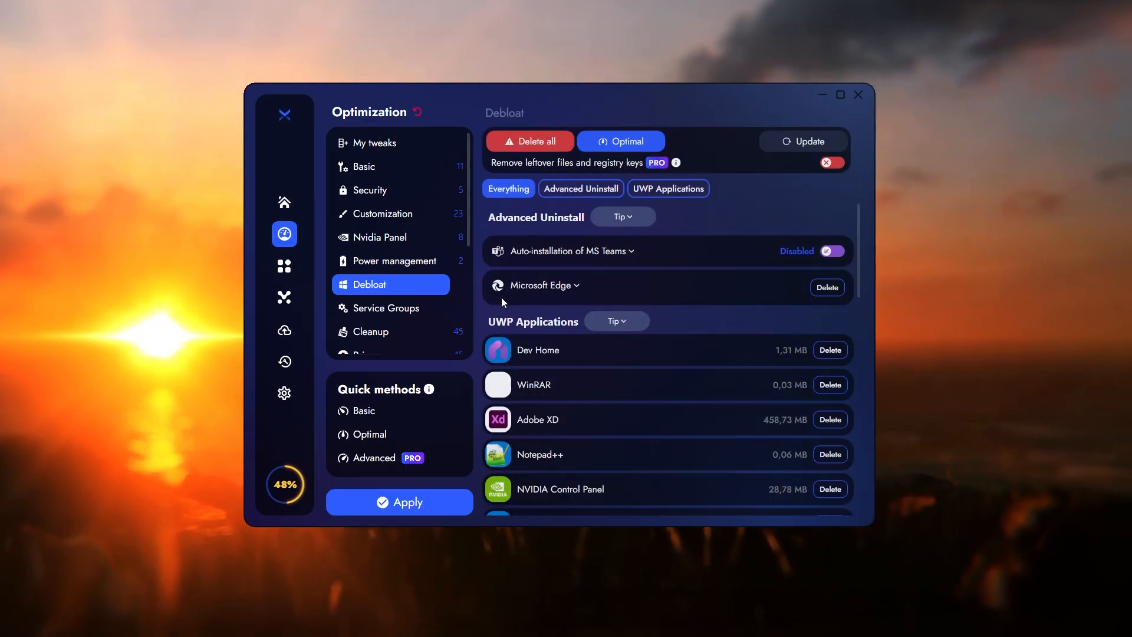
scroll(down, 3)
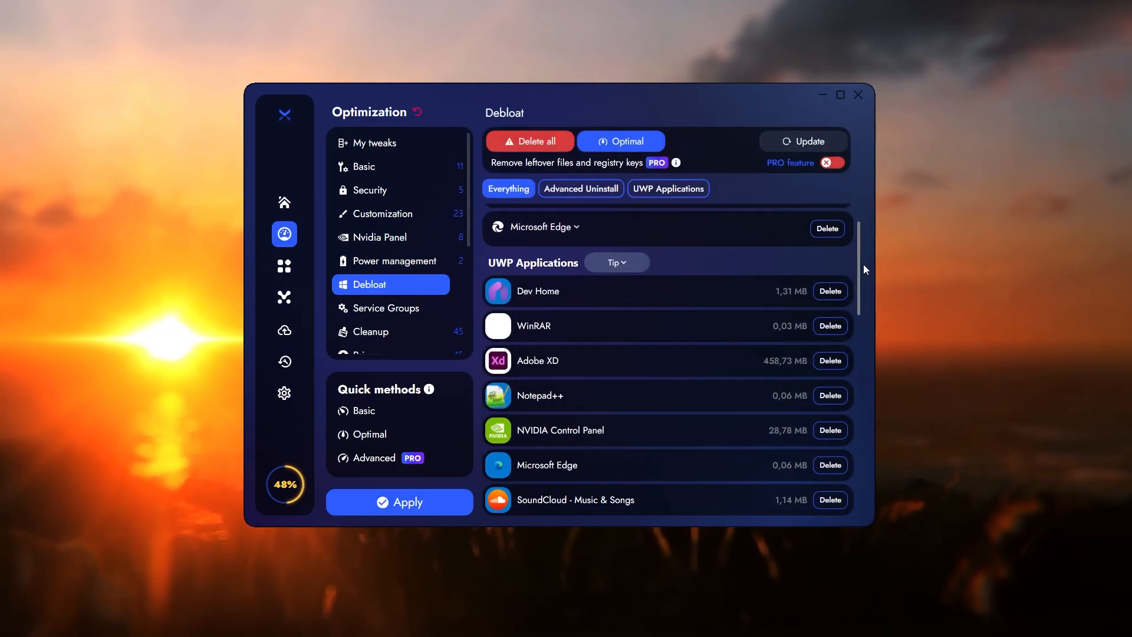
click(581, 188)
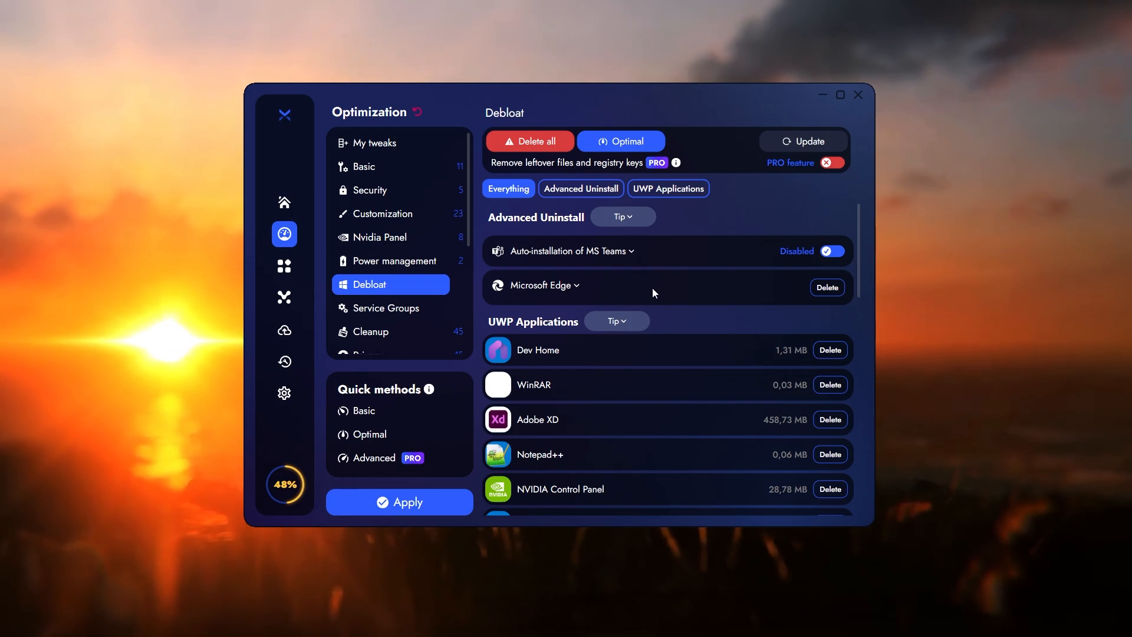
scroll(down, 3)
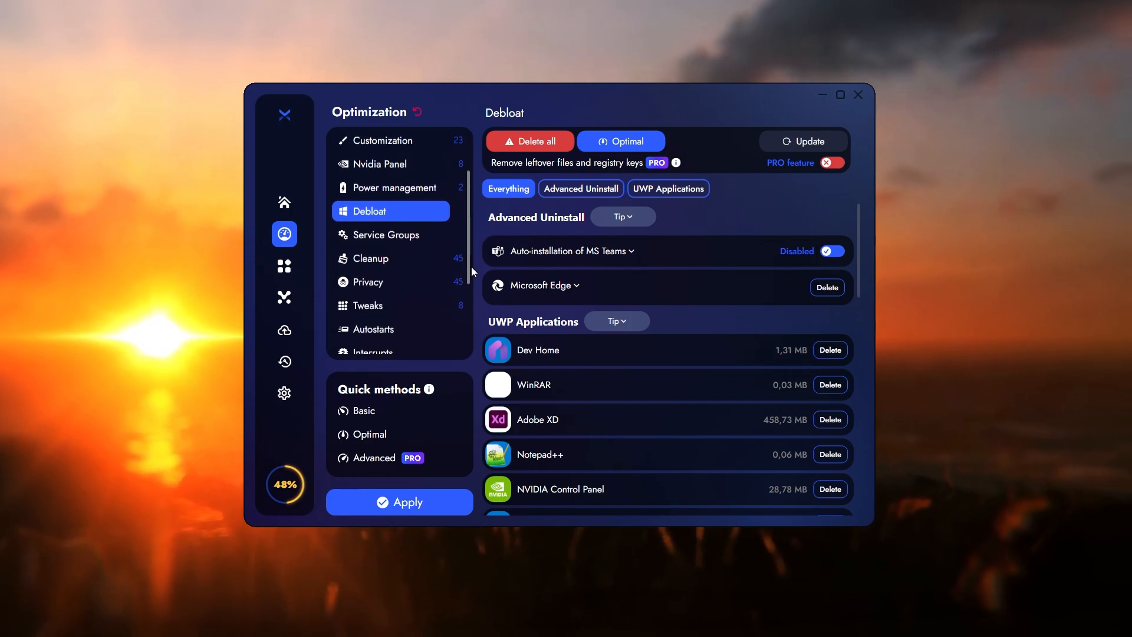
scroll(down, 3)
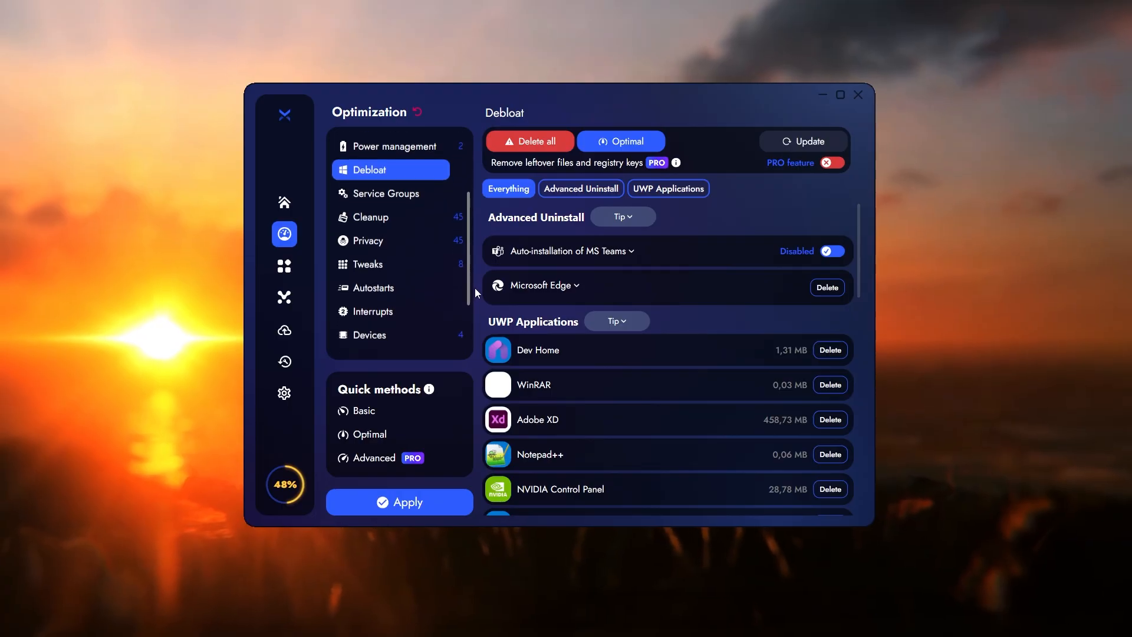
Look over the Service Groups safe to disable, then move to the Cleanup category
click(388, 192)
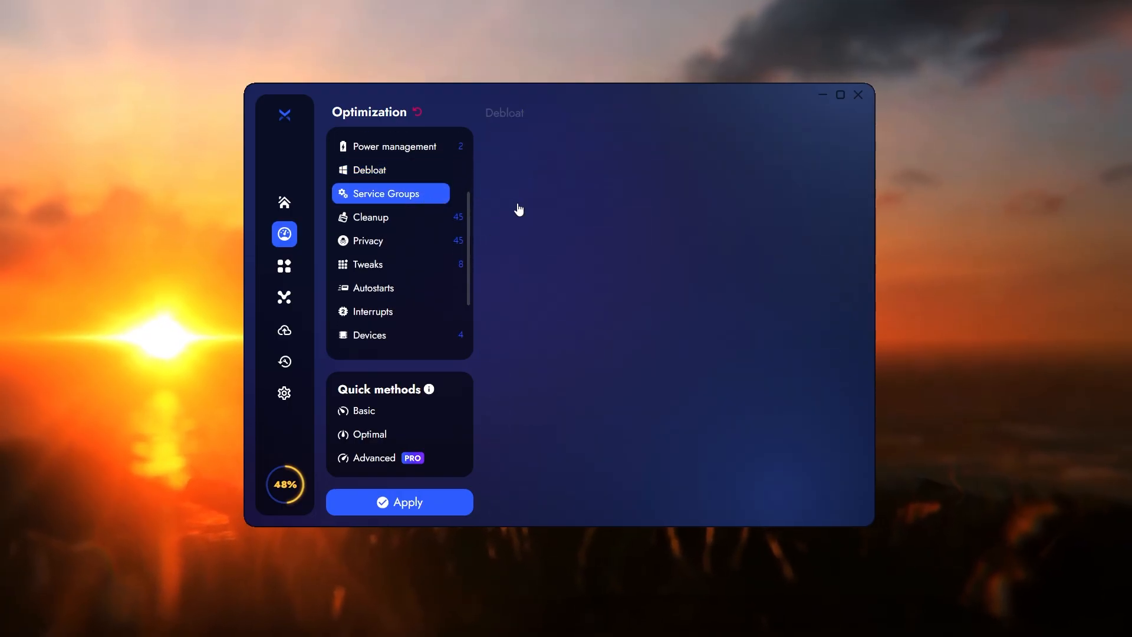
click(388, 194)
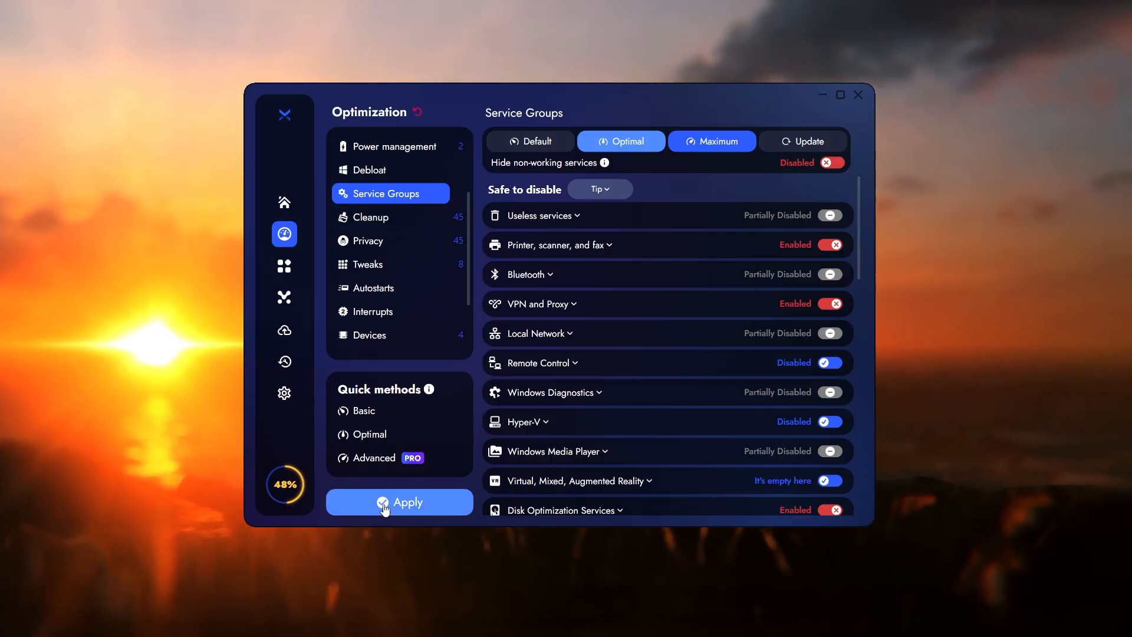
click(370, 217)
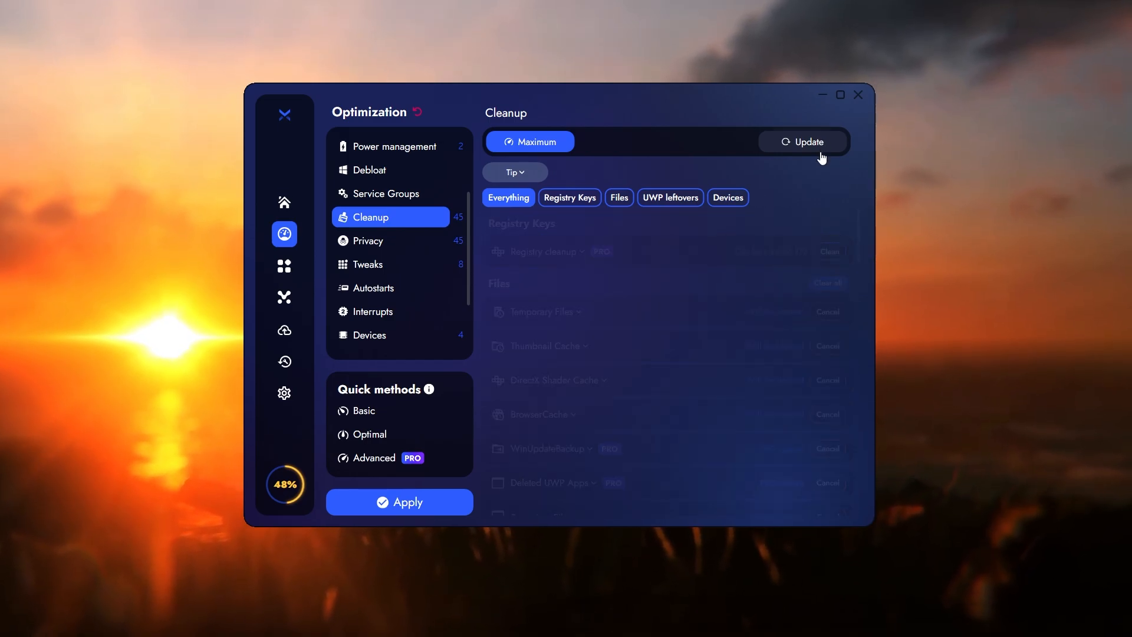
Update the Cleanup list, marking temp files, thumbnail, shader and browser caches for cleaning
click(808, 142)
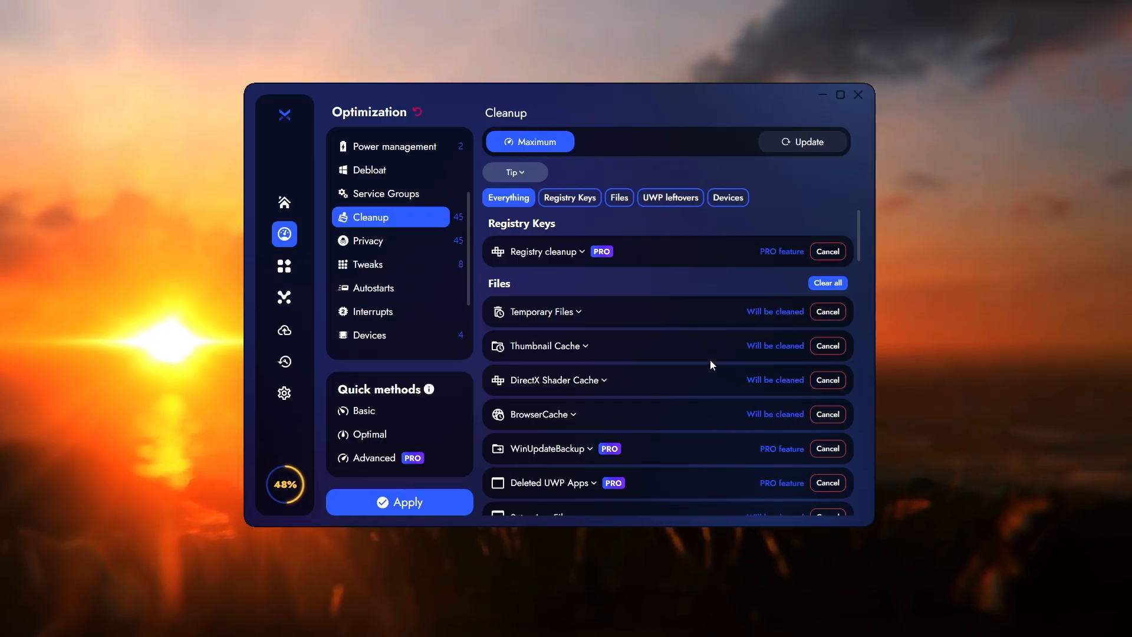
mouse_move(657, 386)
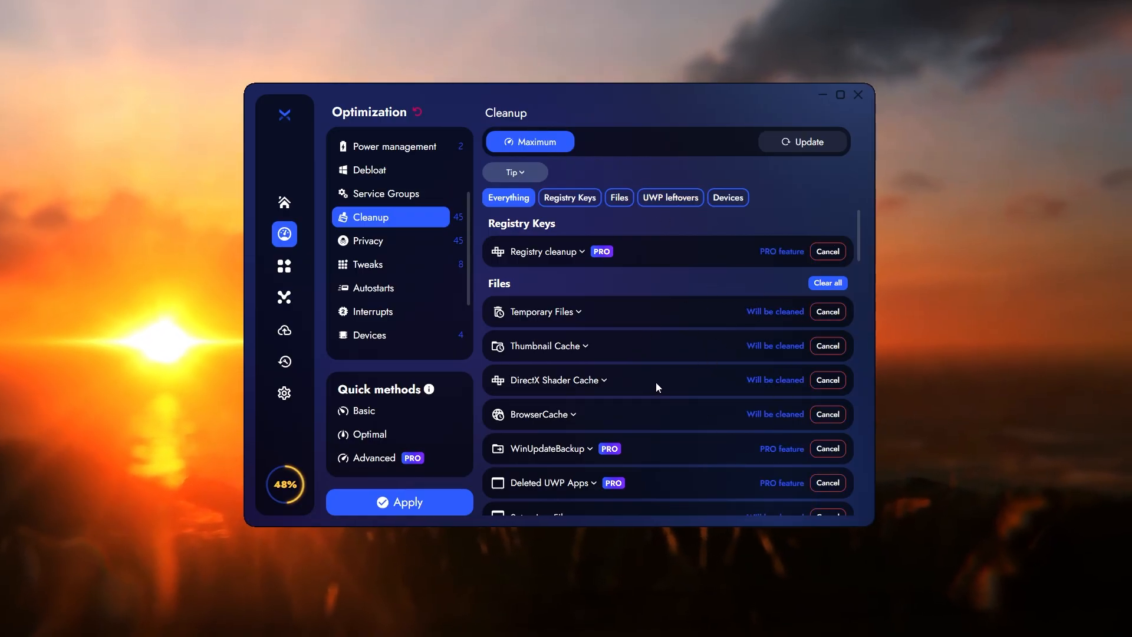
mouse_move(651, 388)
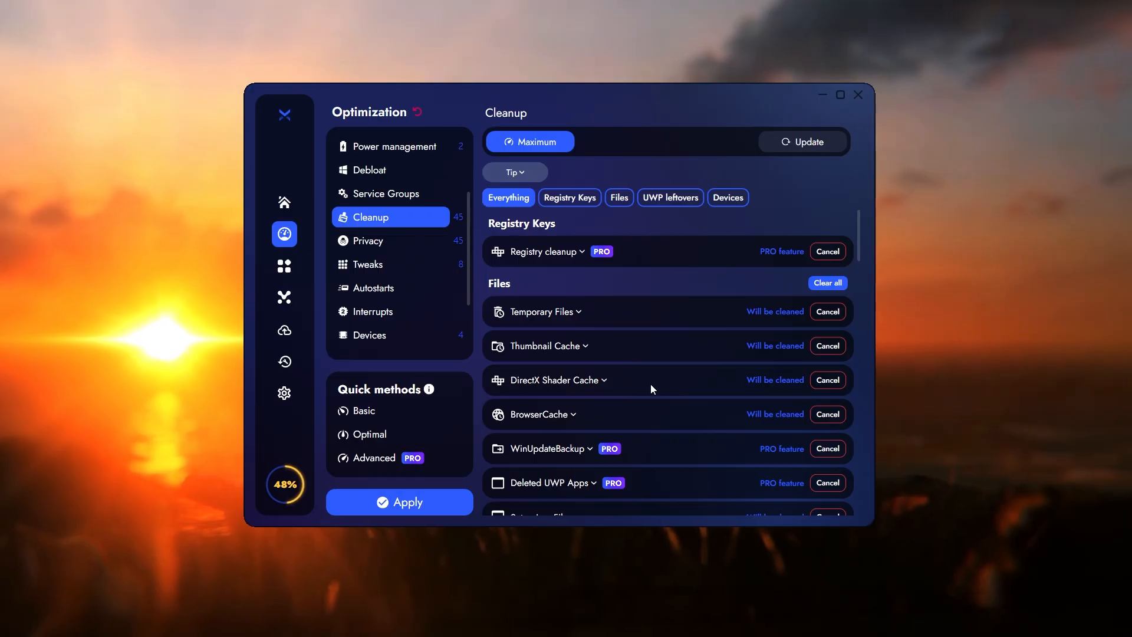
mouse_move(567, 290)
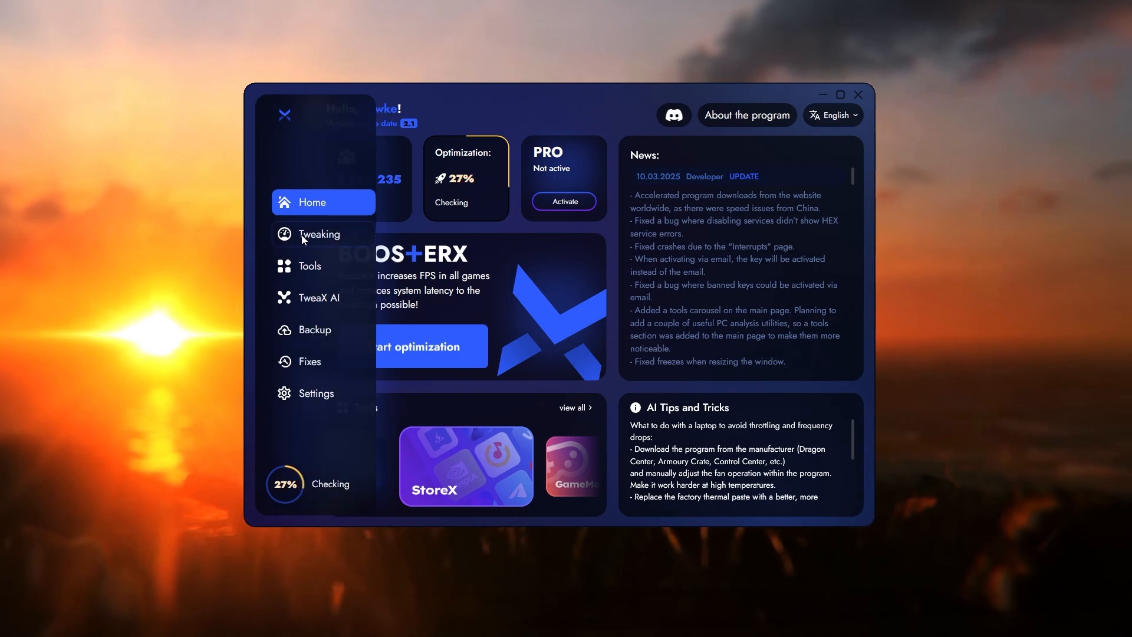
Glance at Debloat, then review the Autostarts list showing Discord and Spotify enabled
click(320, 233)
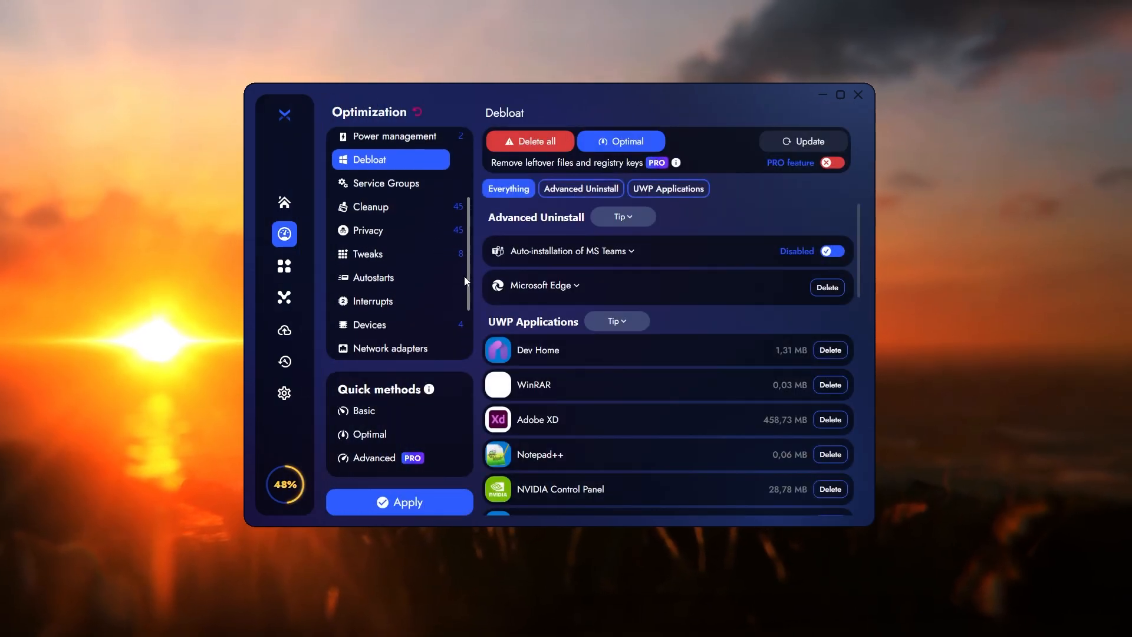
click(375, 276)
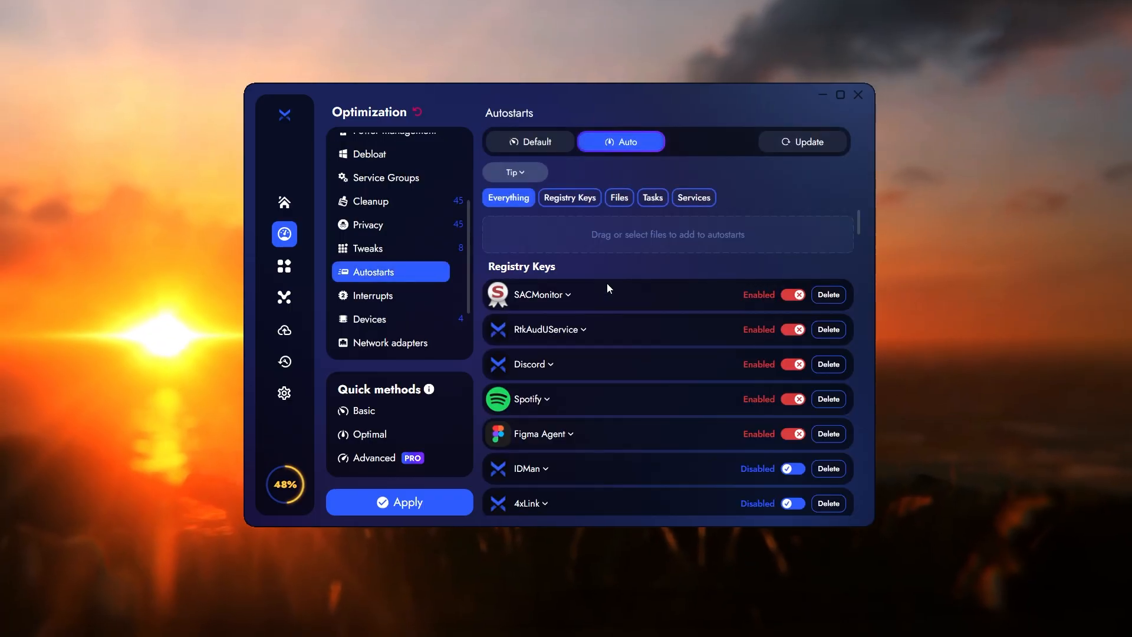
scroll(down, 3)
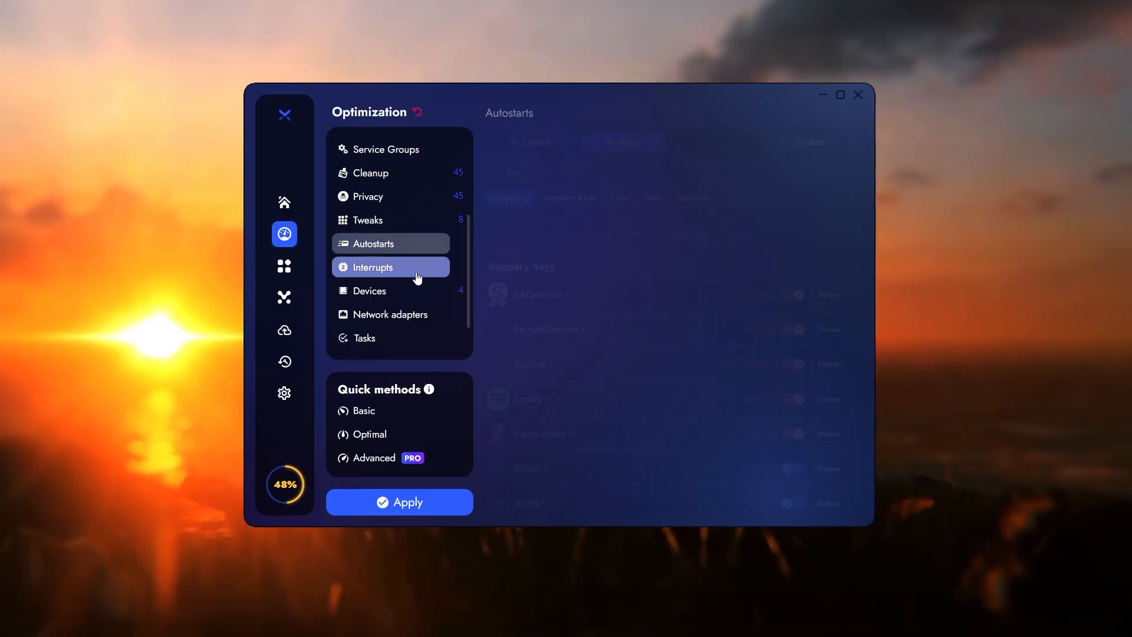
Review the Interrupts page set to Optimal and expand its tip on pinning interrupts to CPU cores
click(374, 266)
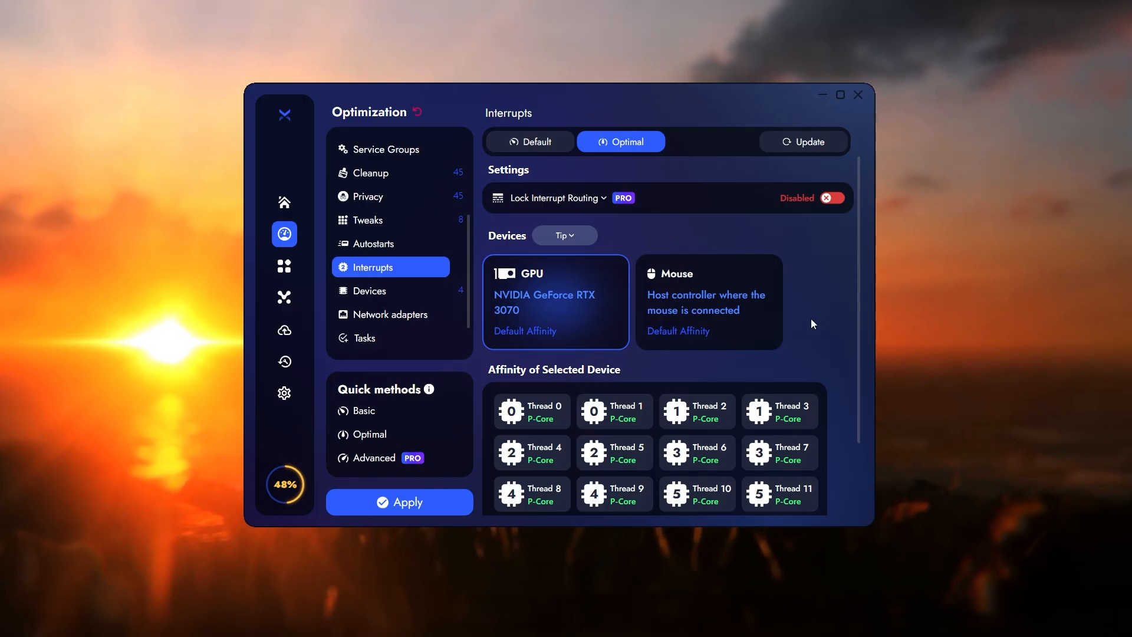
mouse_move(758, 315)
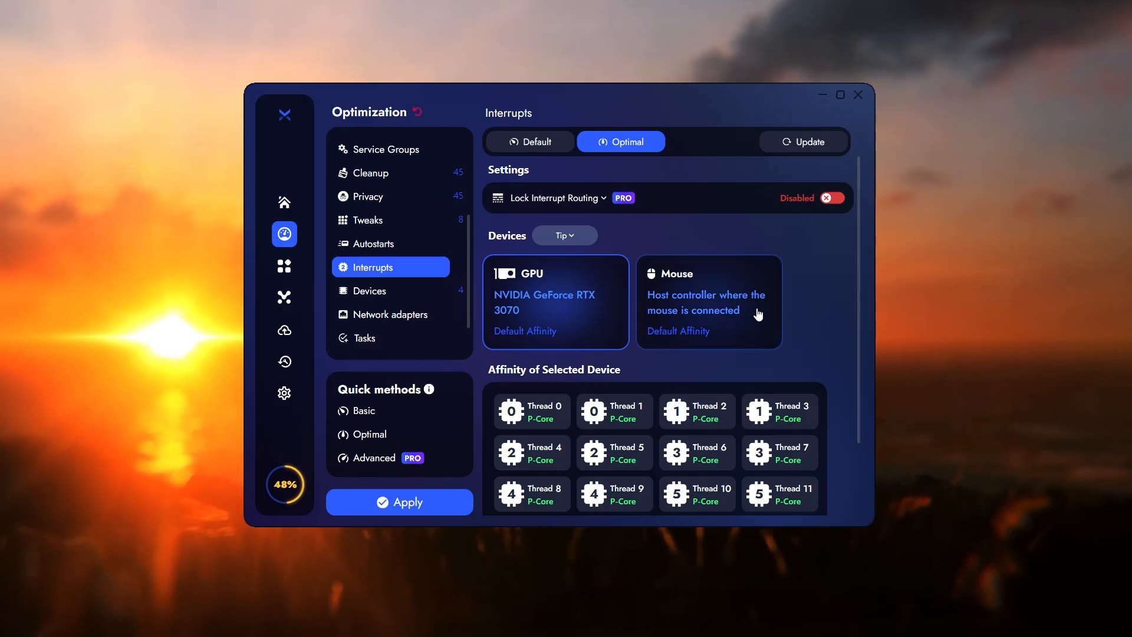
click(563, 235)
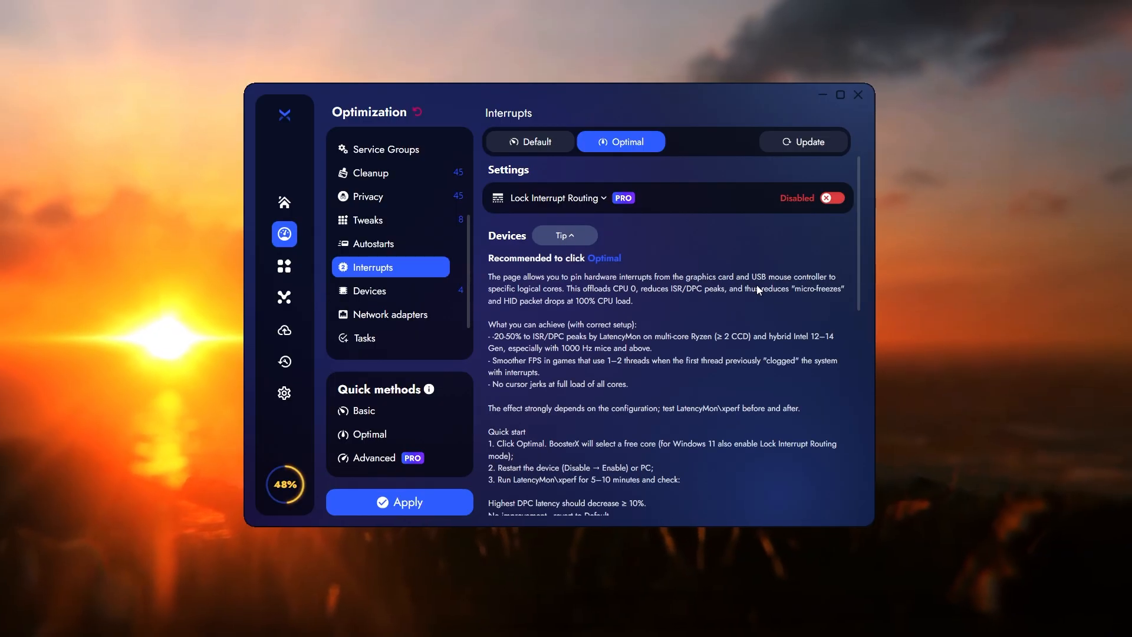
scroll(down, 3)
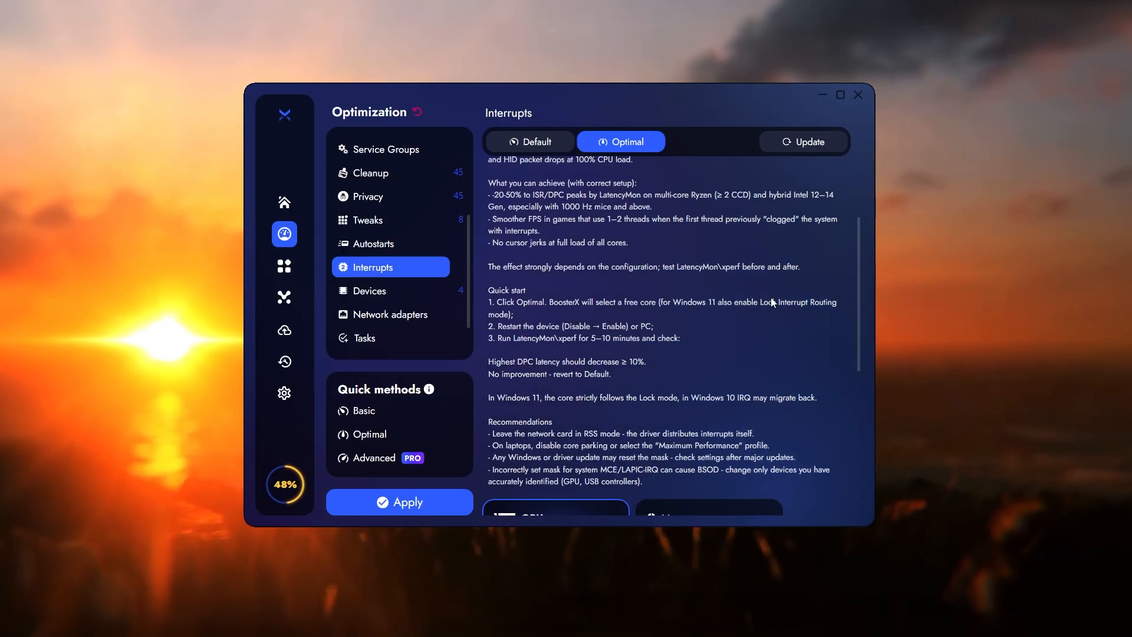
mouse_move(626, 315)
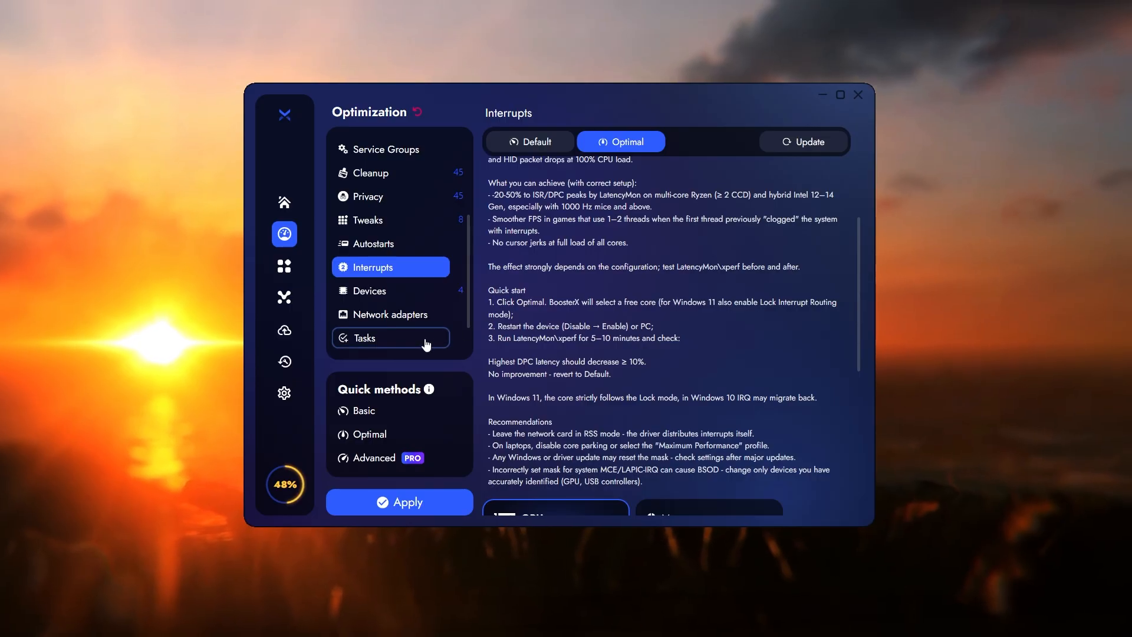
Show the Tasks category and expand the tip recommending the Maximum background-task setting
click(391, 339)
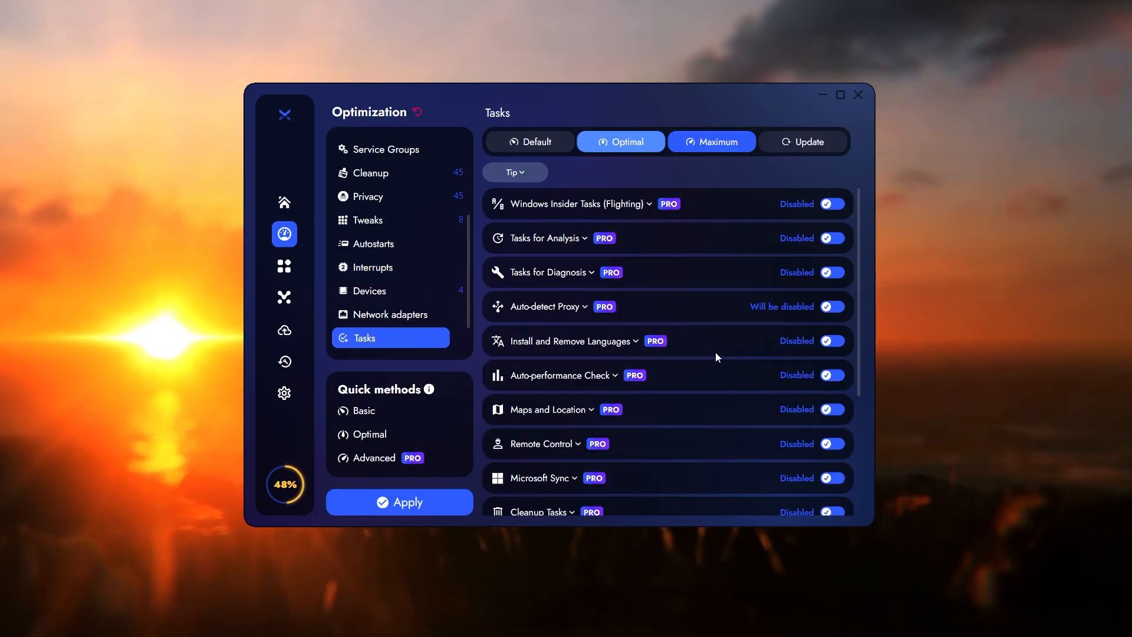
scroll(down, 3)
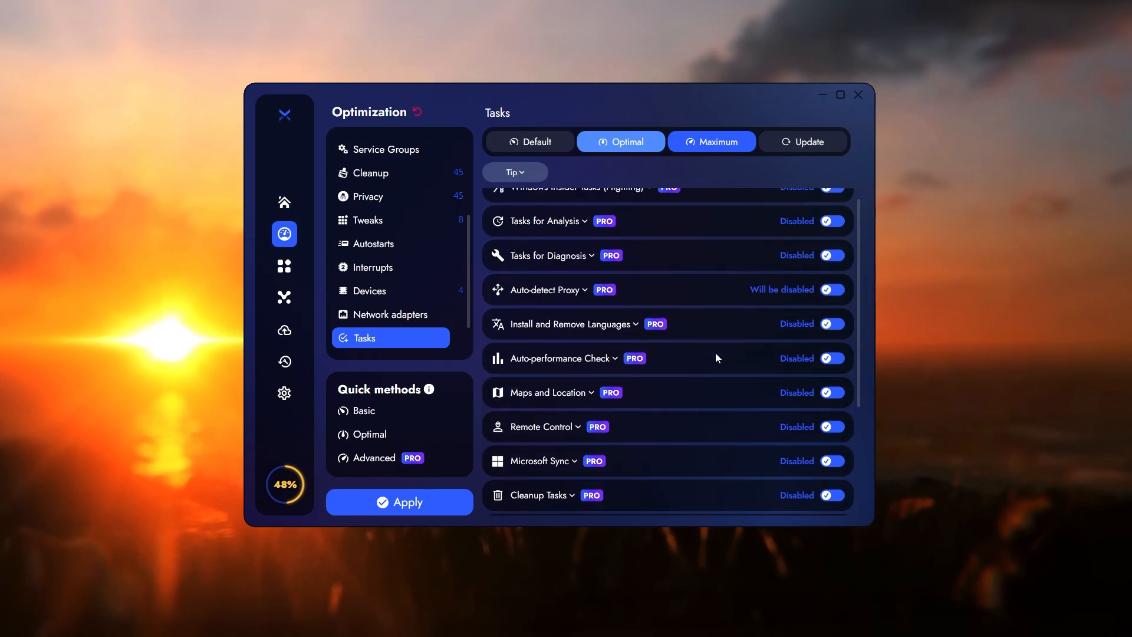
click(515, 172)
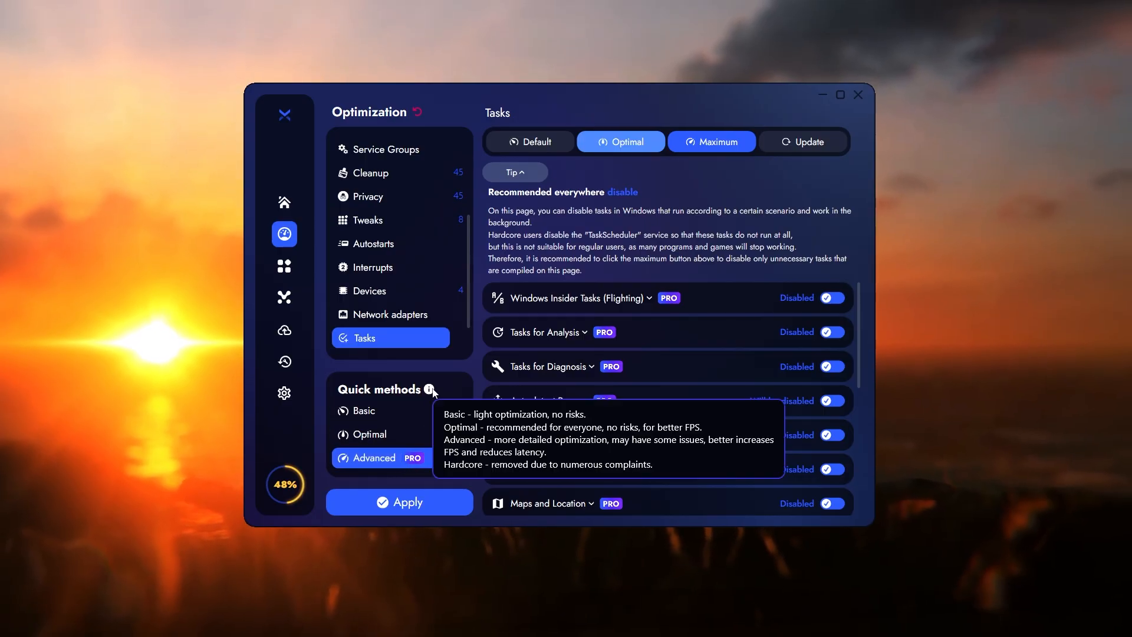
mouse_move(634, 442)
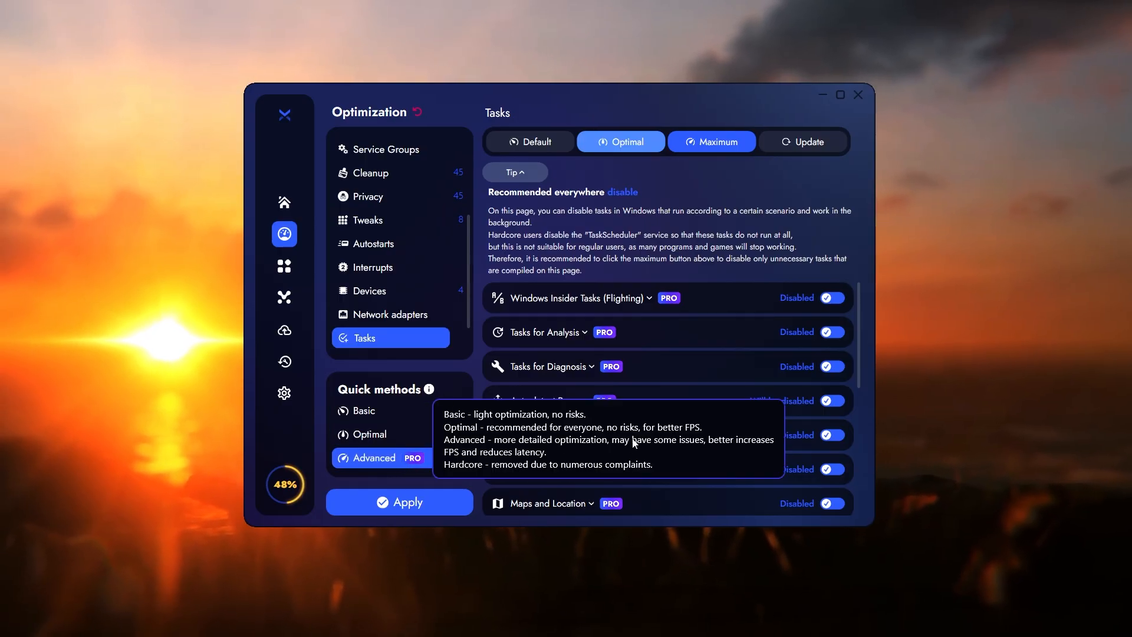
mouse_move(769, 450)
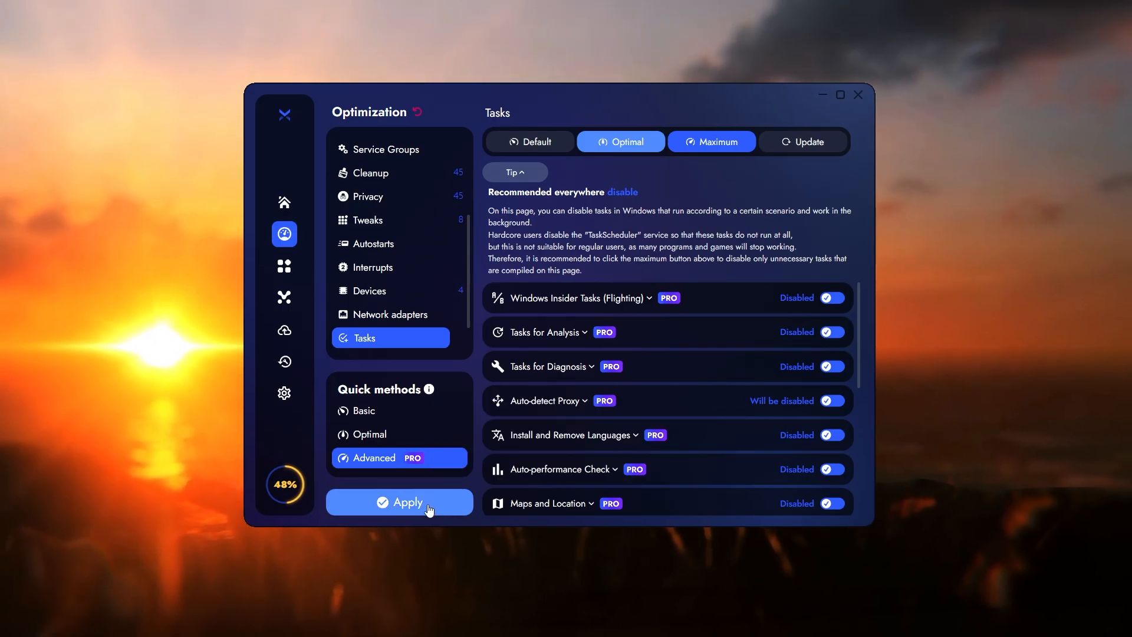
Apply the Advanced quick method, bringing up the warning of features that stop working
click(399, 502)
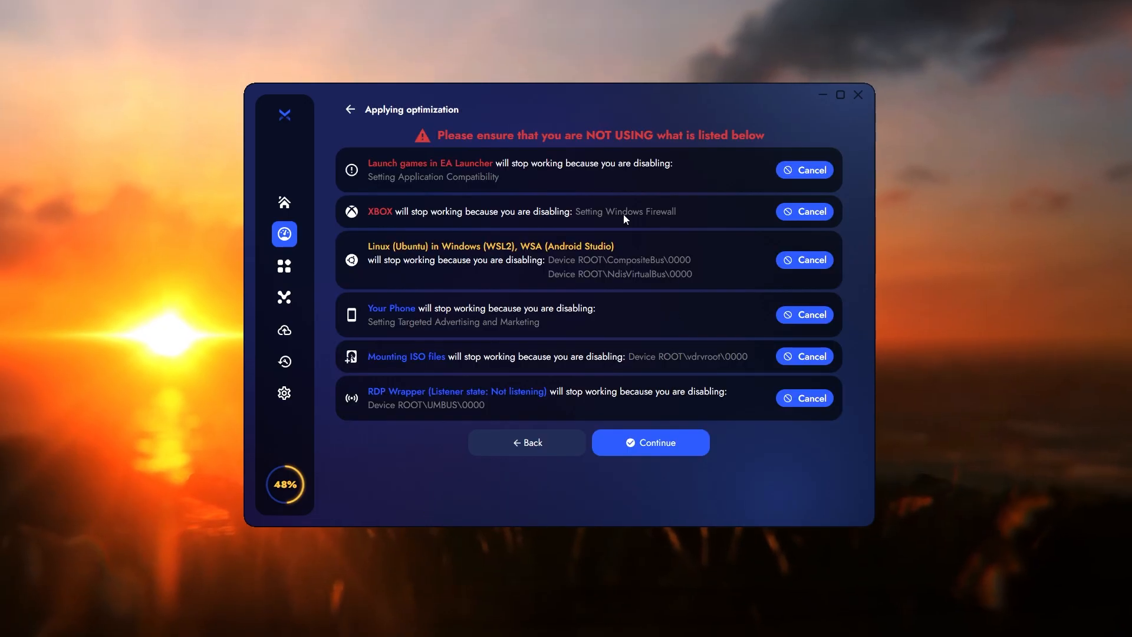
mouse_move(651, 244)
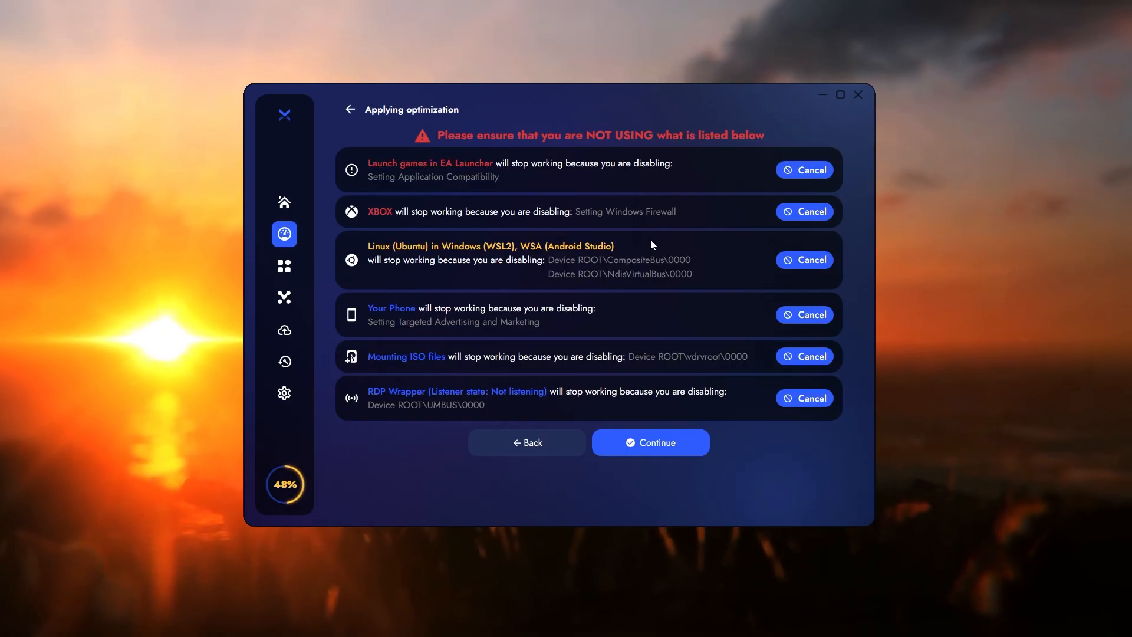
mouse_move(635, 404)
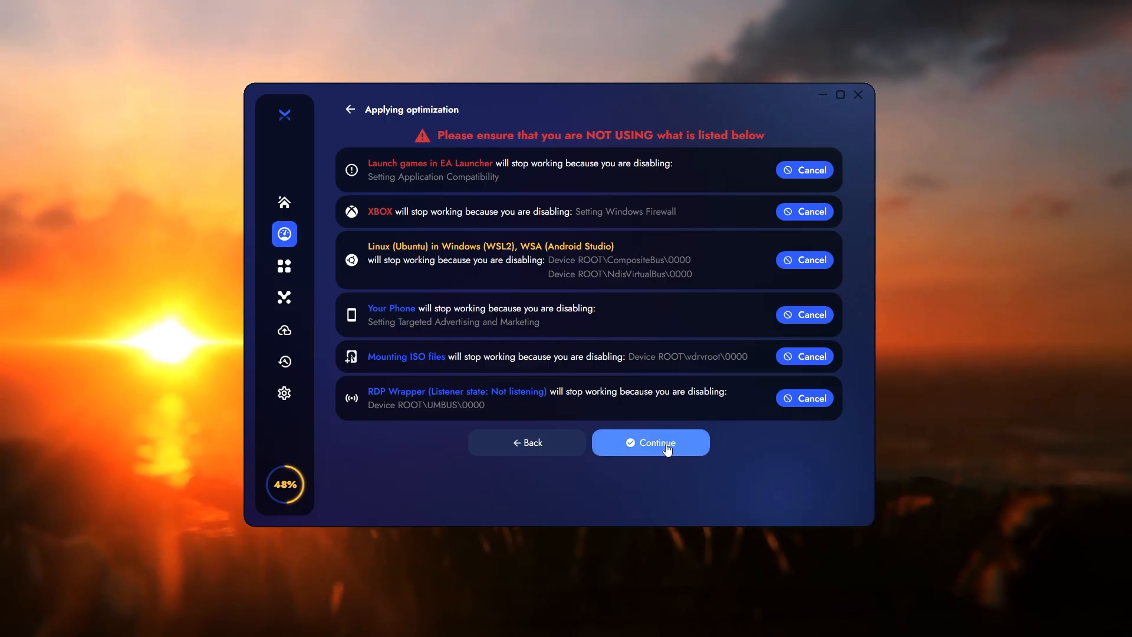
mouse_move(632, 298)
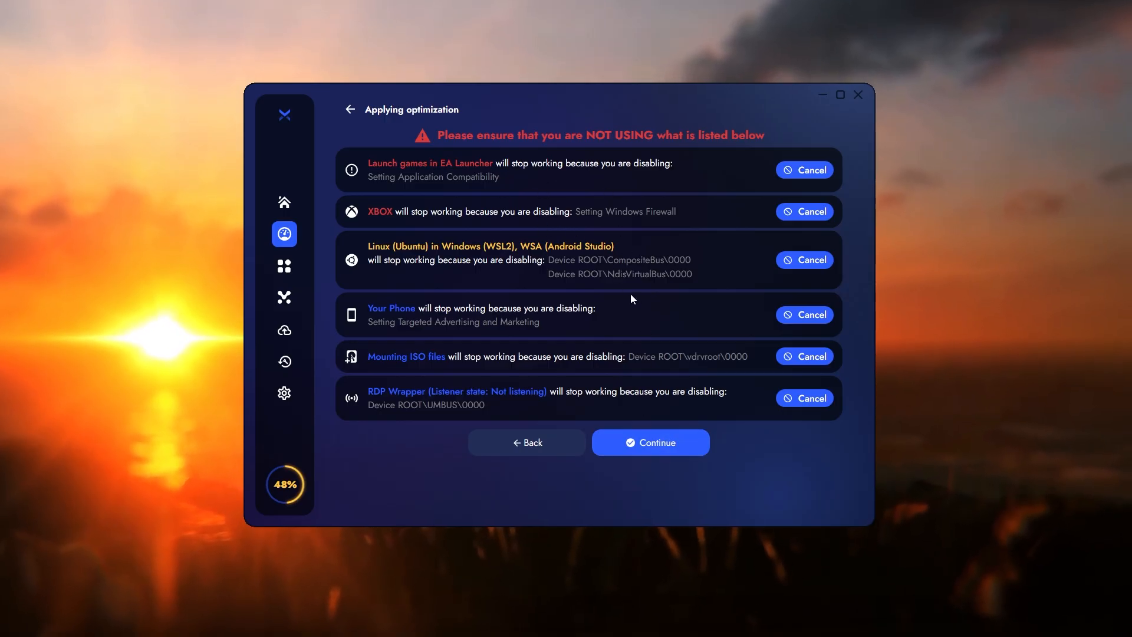
Confirm the optimization warning and test the ping in the Roblox garden game
click(649, 442)
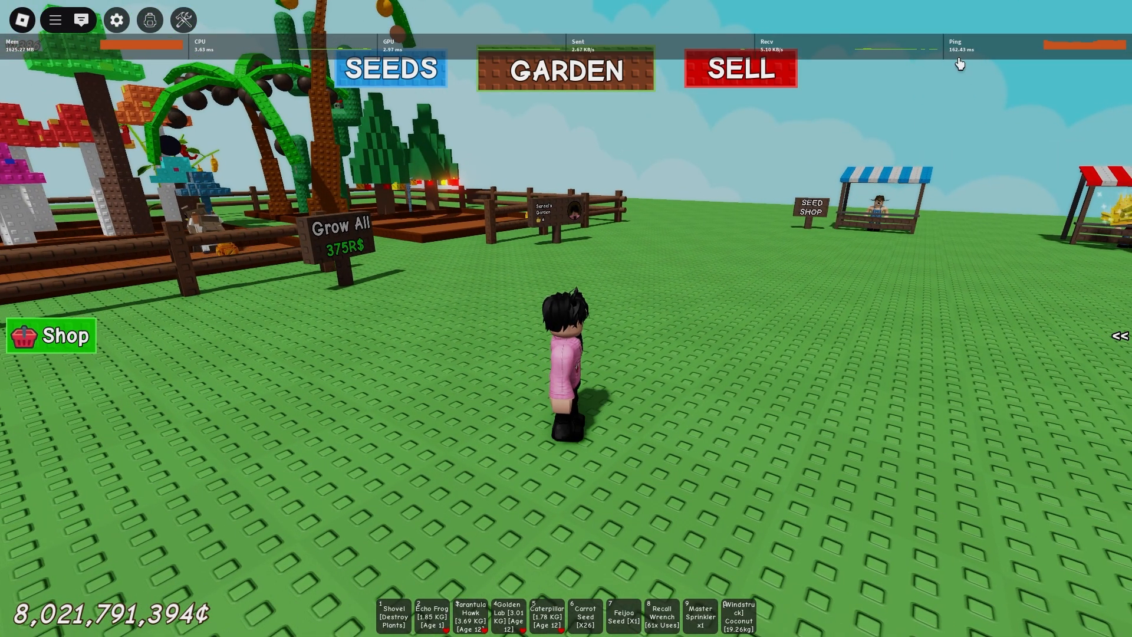
mouse_move(893, 253)
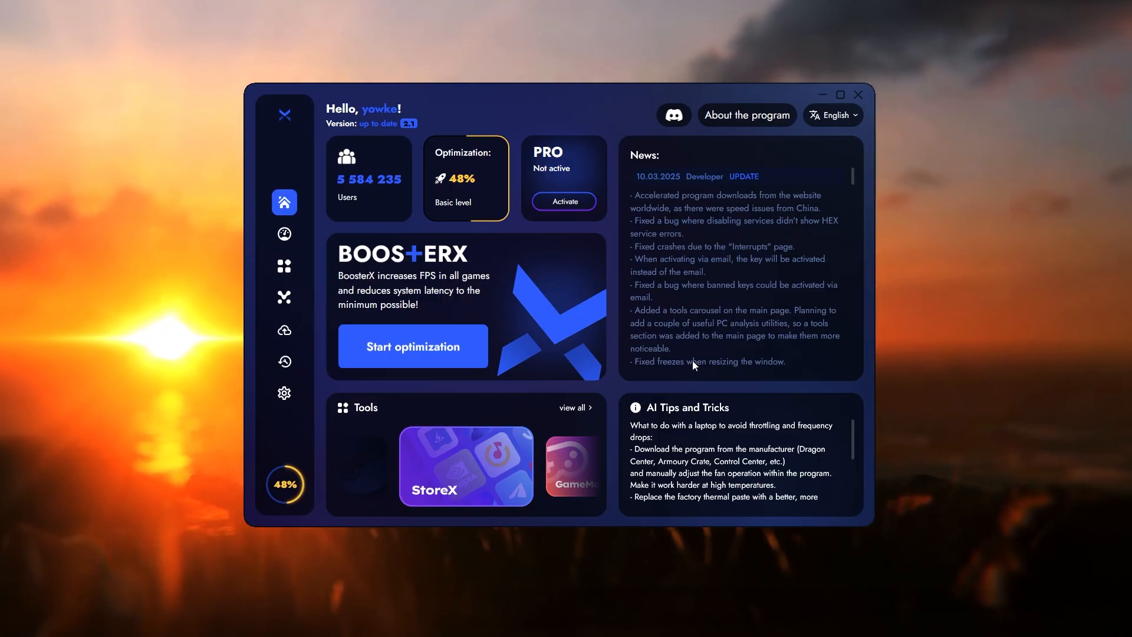
mouse_move(664, 352)
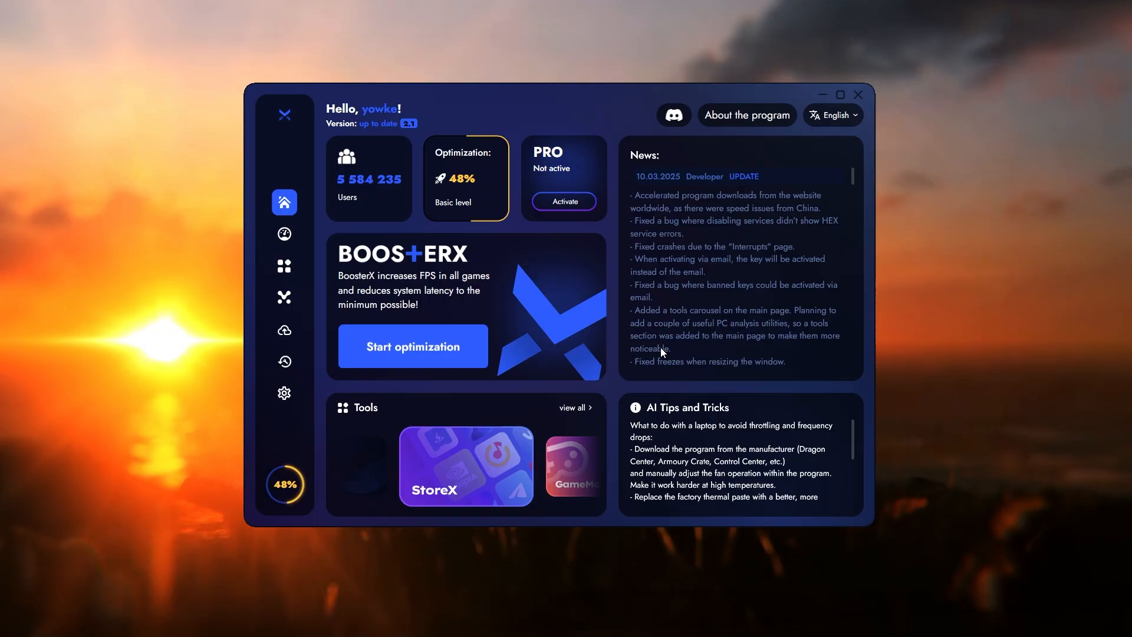
mouse_move(694, 319)
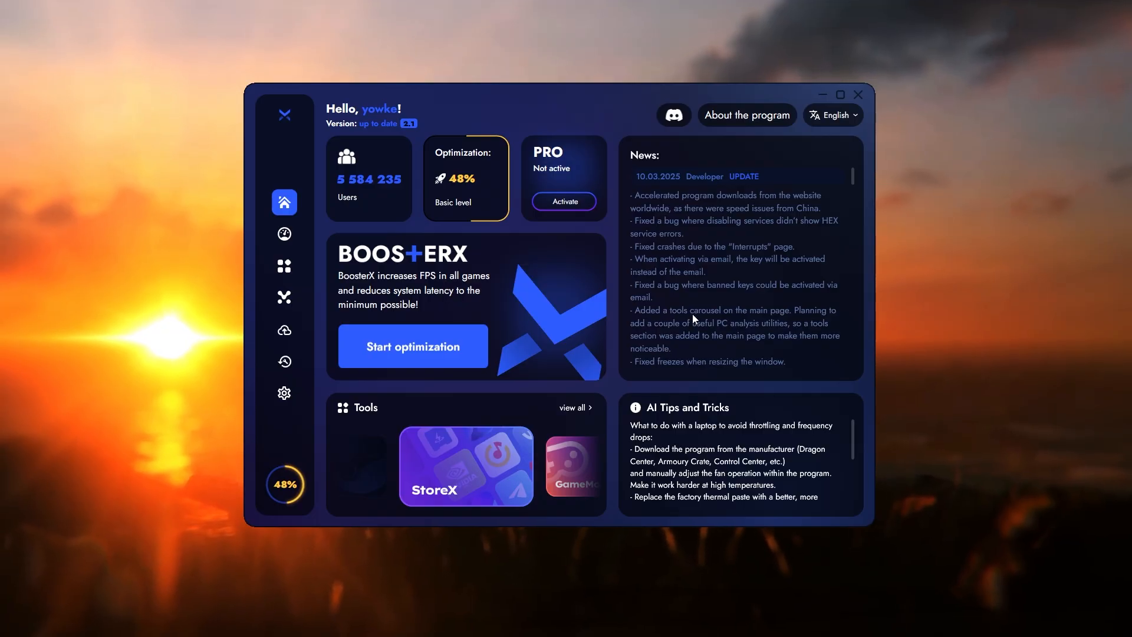
Read through the AI Tips and Tricks panel on the 48% optimization dashboard
scroll(down, 3)
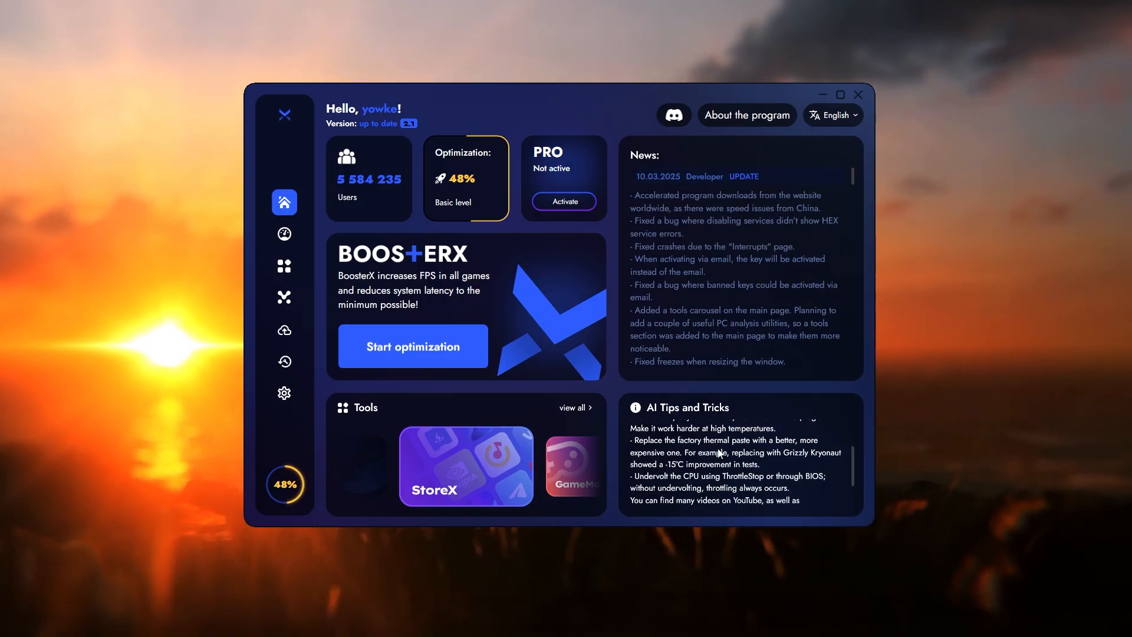